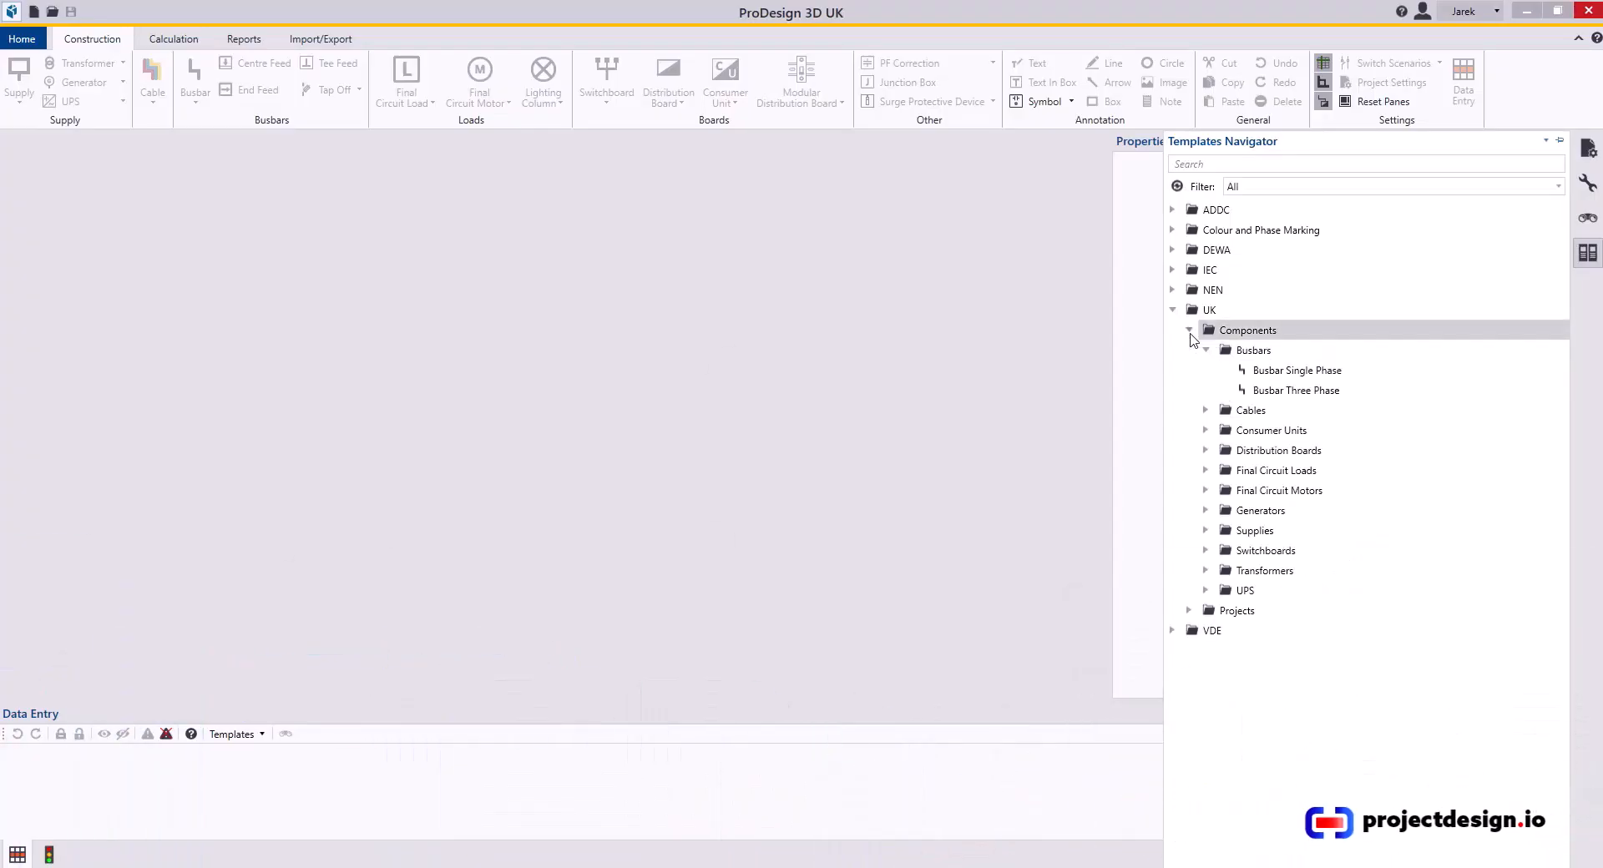
Open the Busbar Three Phase template and reveal the UK cable templates in the navigator
double_click(1297, 389)
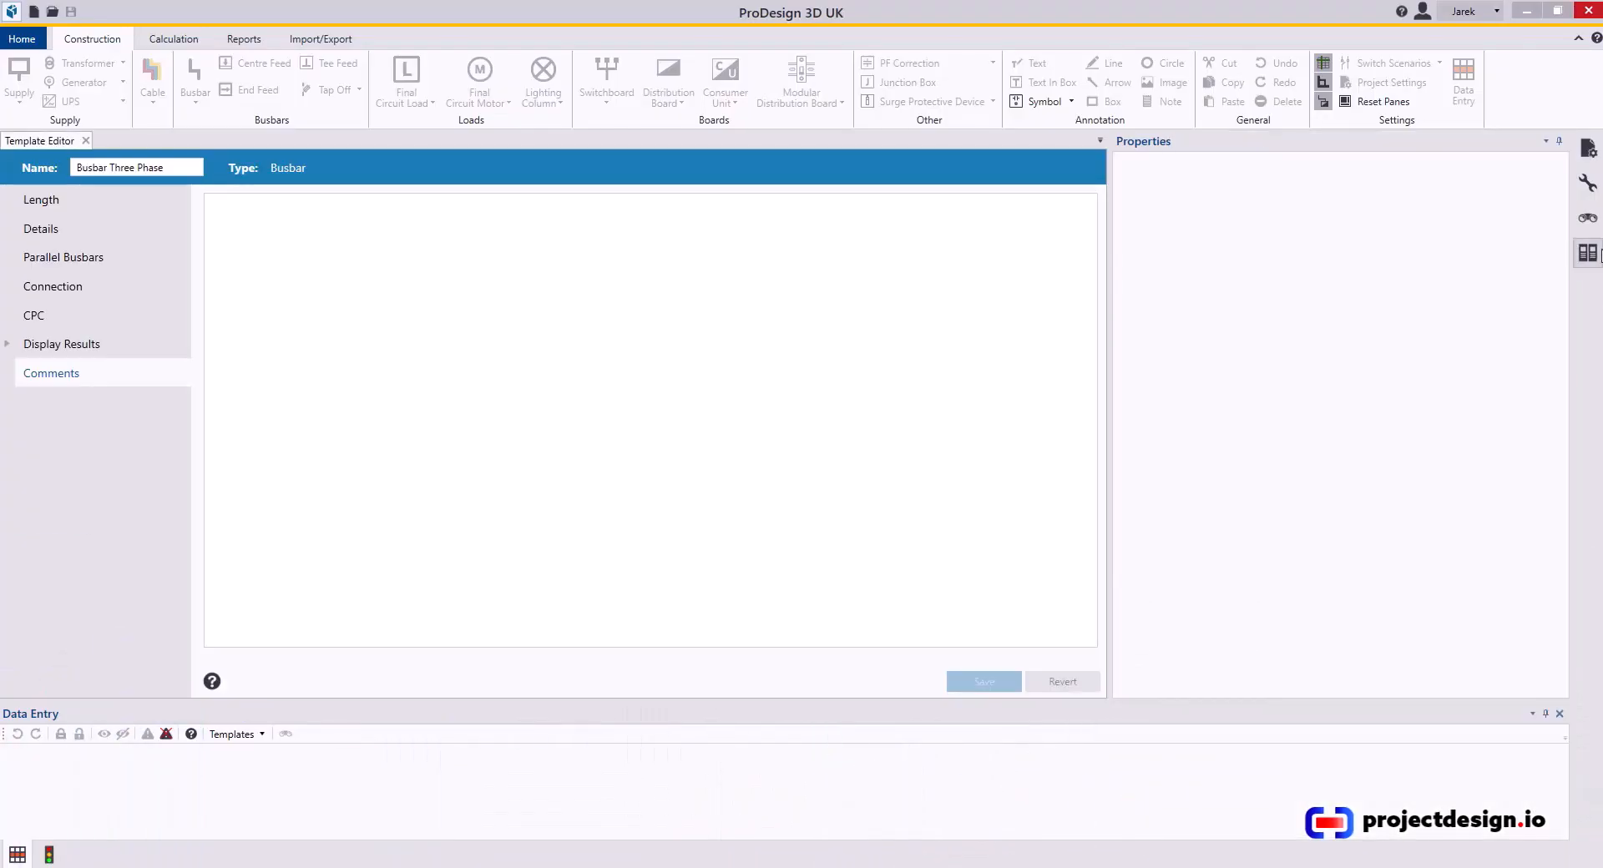
click(1587, 252)
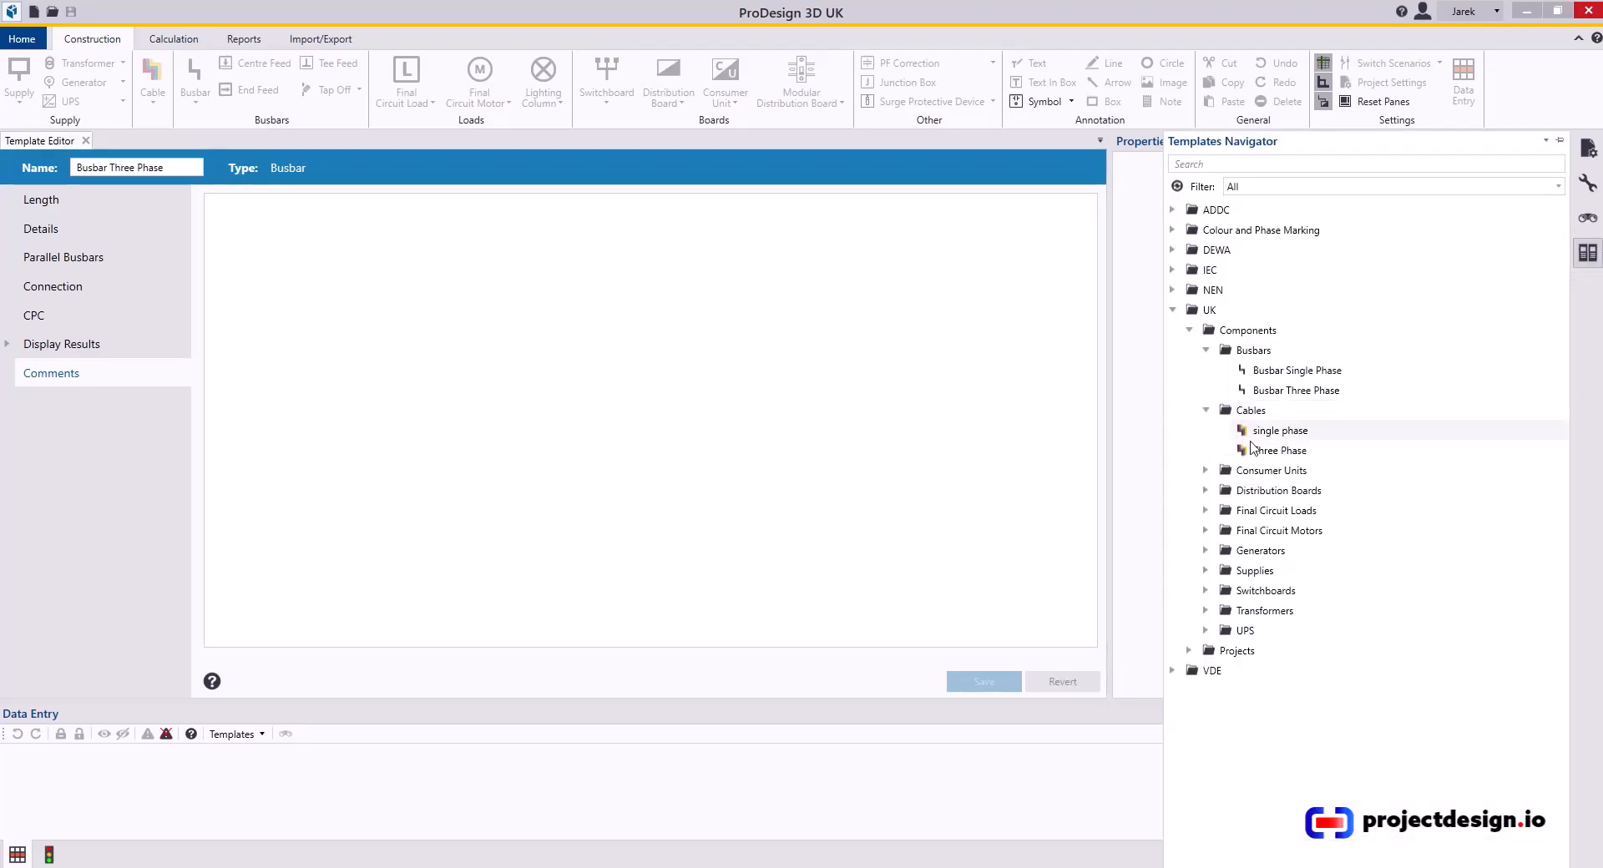
mouse_move(1277, 429)
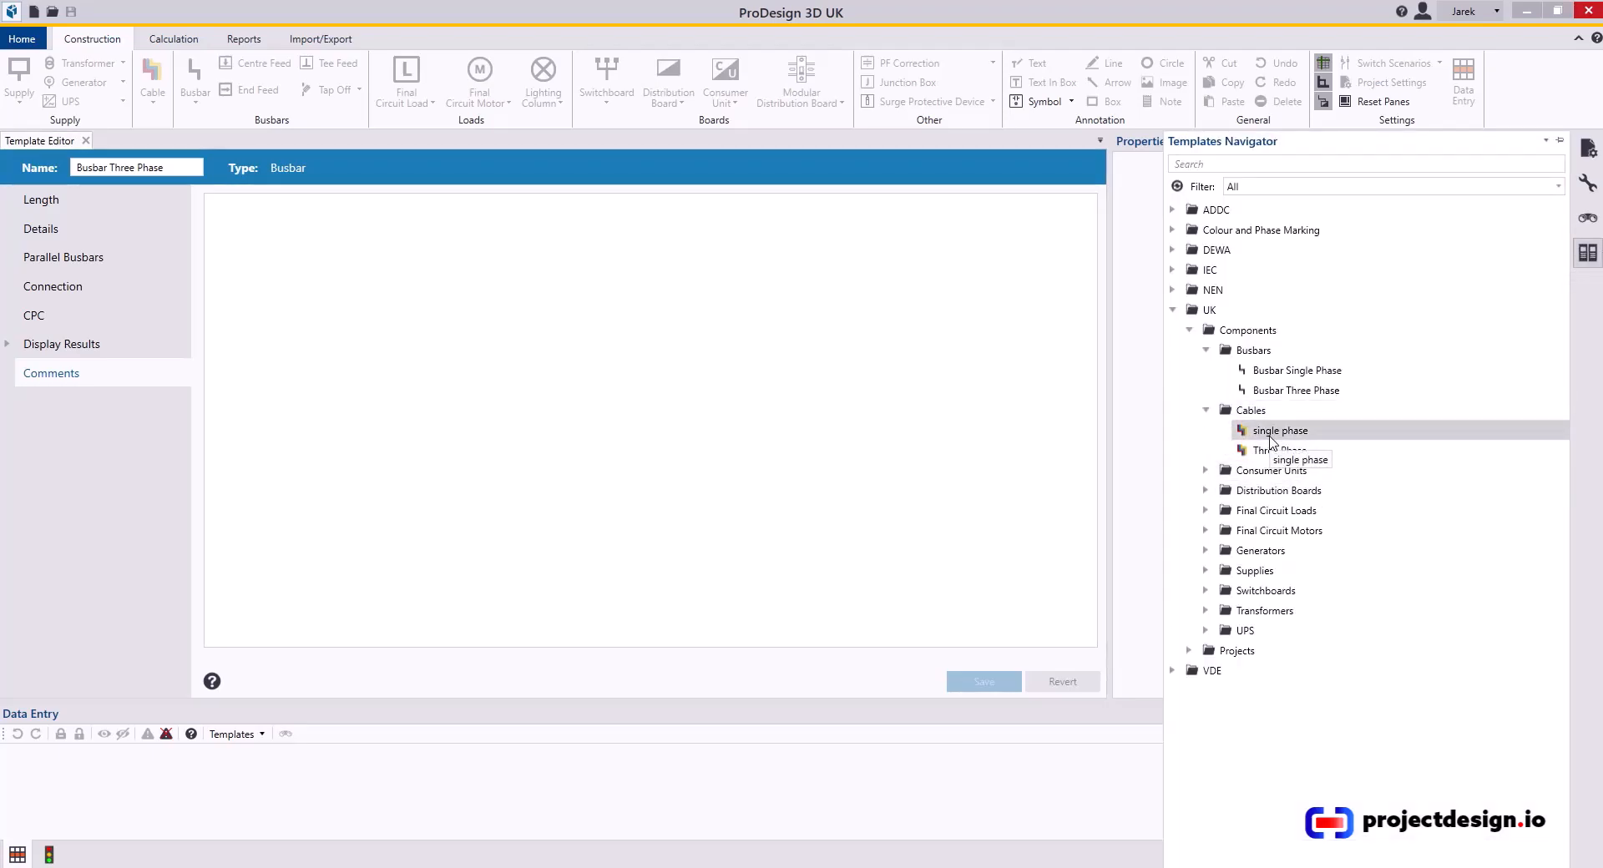
Open the 'single phase' cable template in the Template Editor
double_click(1278, 429)
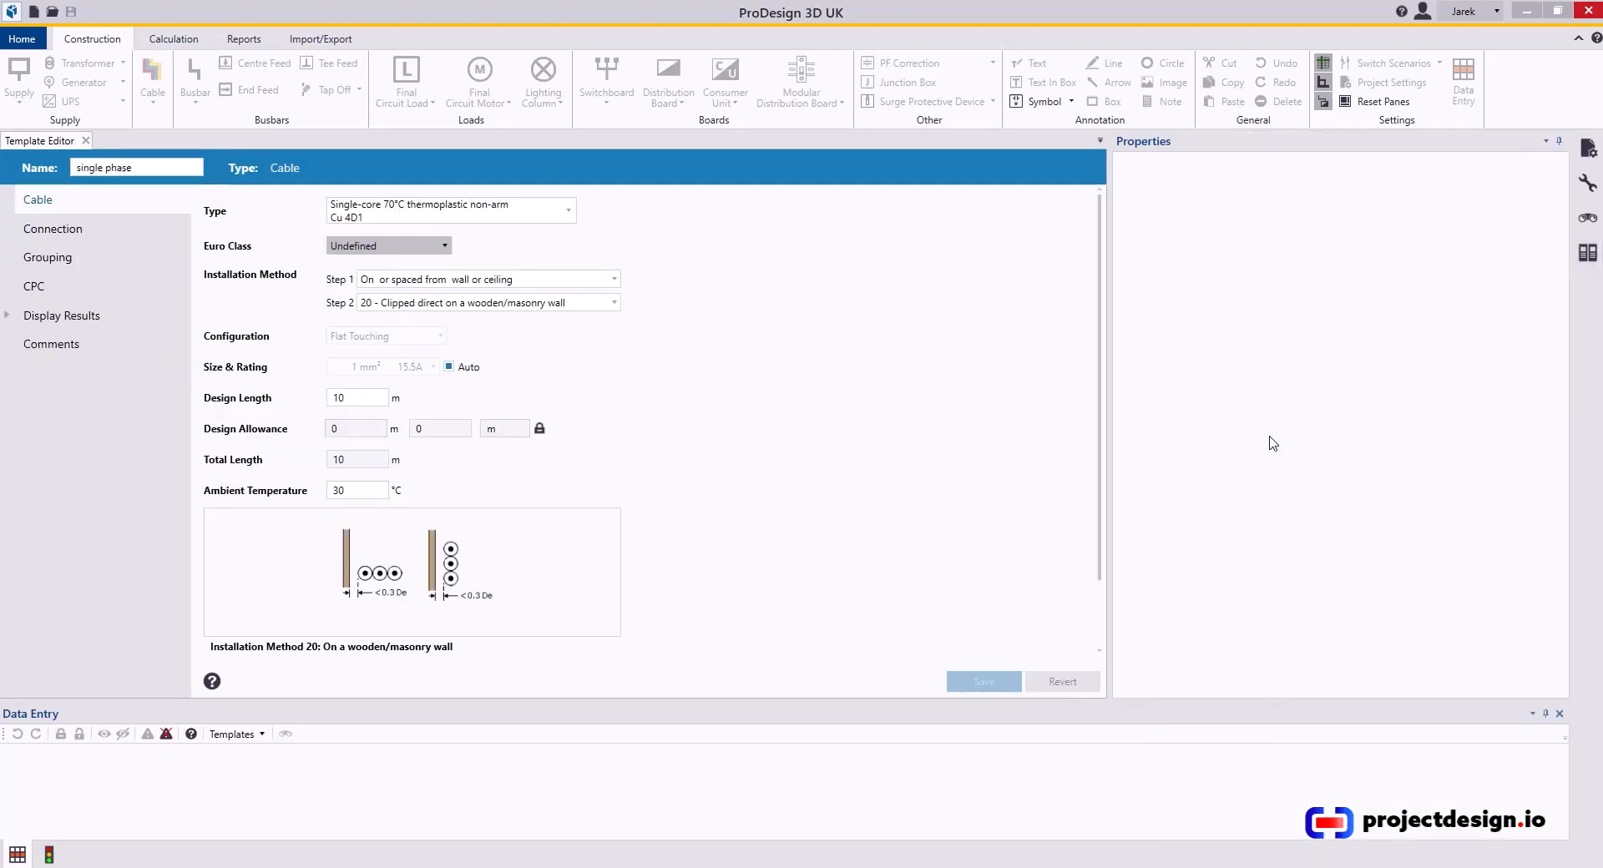
click(447, 366)
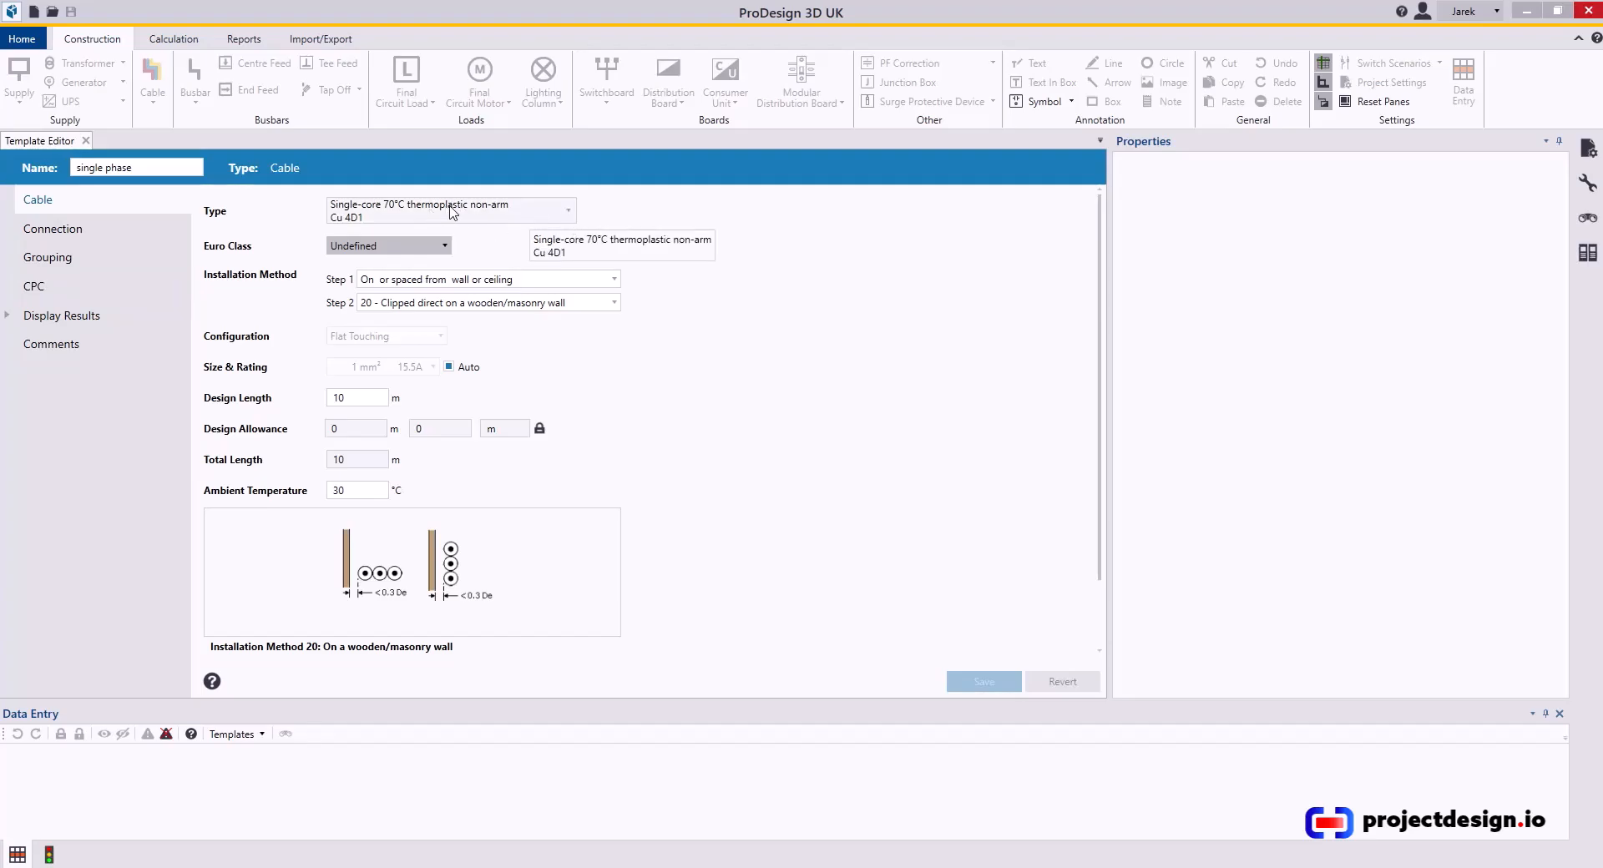
mouse_move(448, 224)
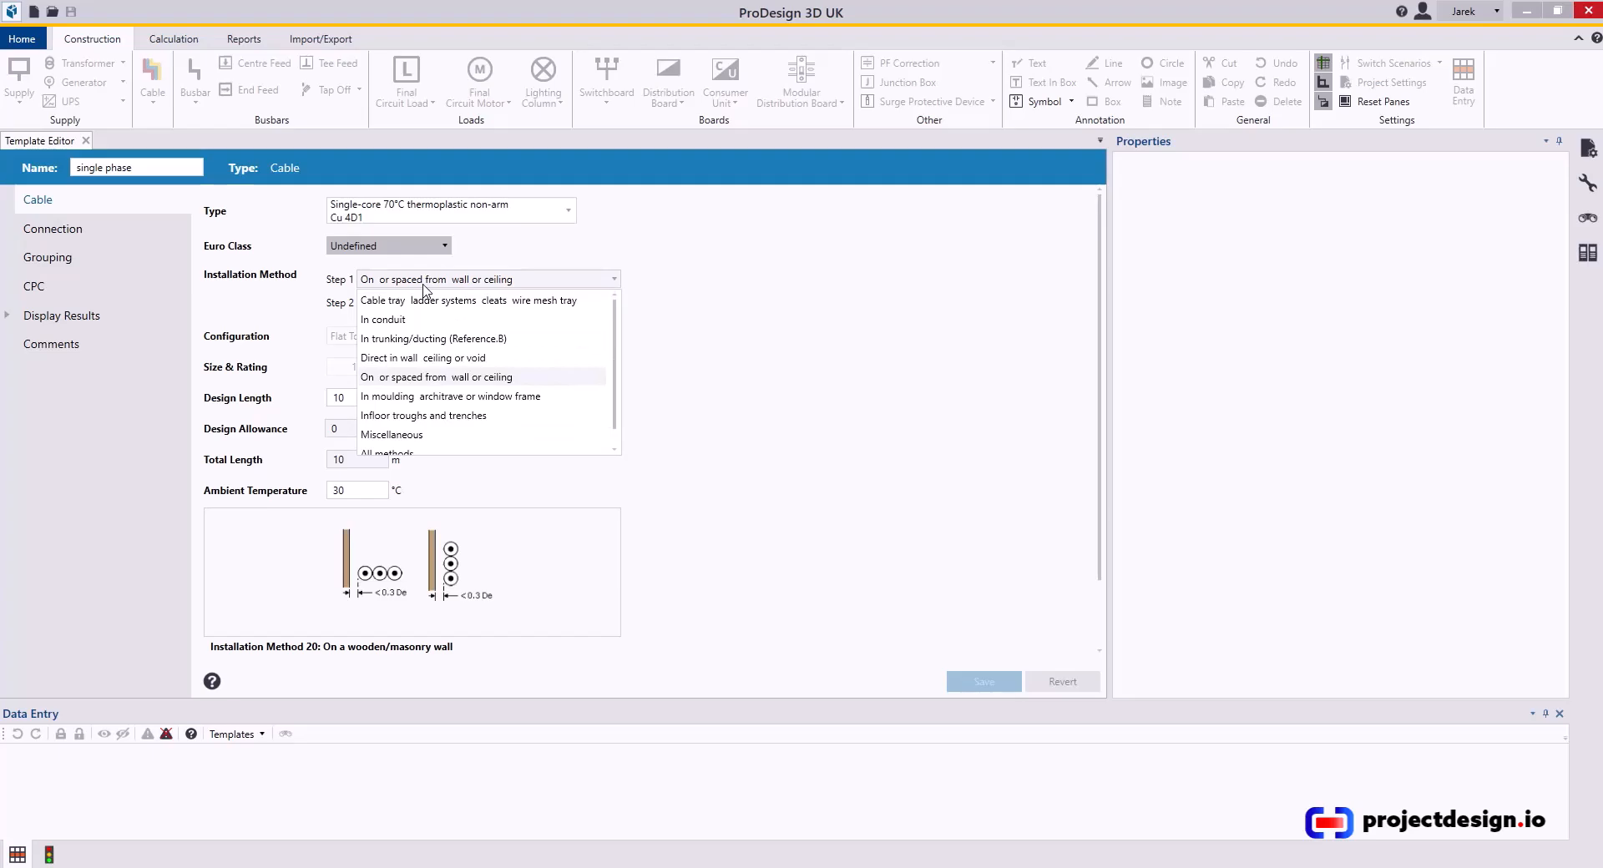
Set method 10 suspended trunking (Reference B), metal trunking, with a 55 m design length
click(434, 339)
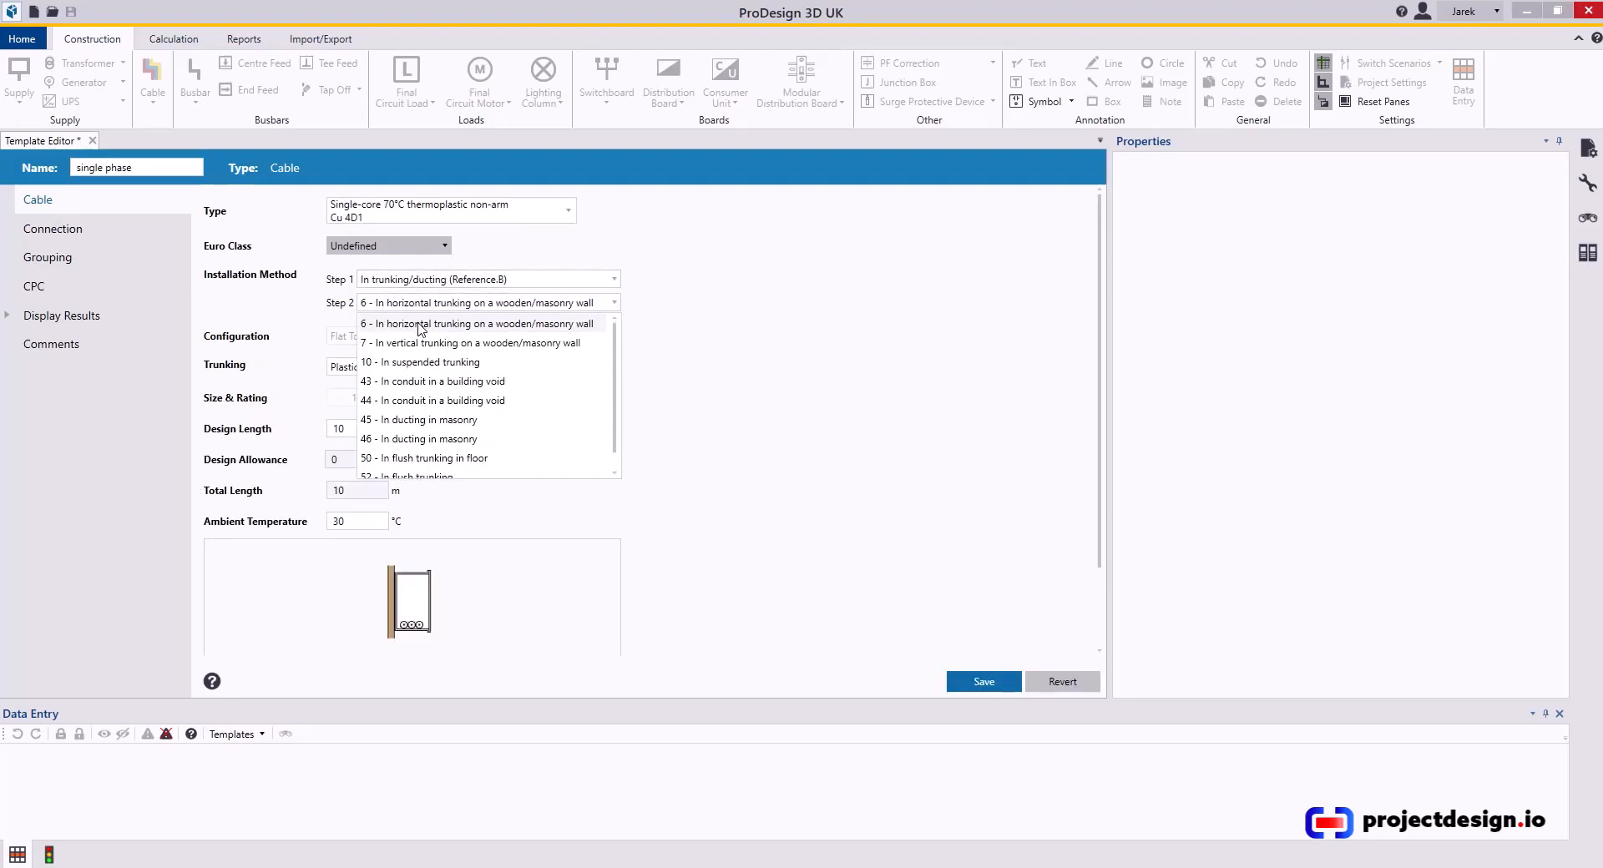
click(419, 362)
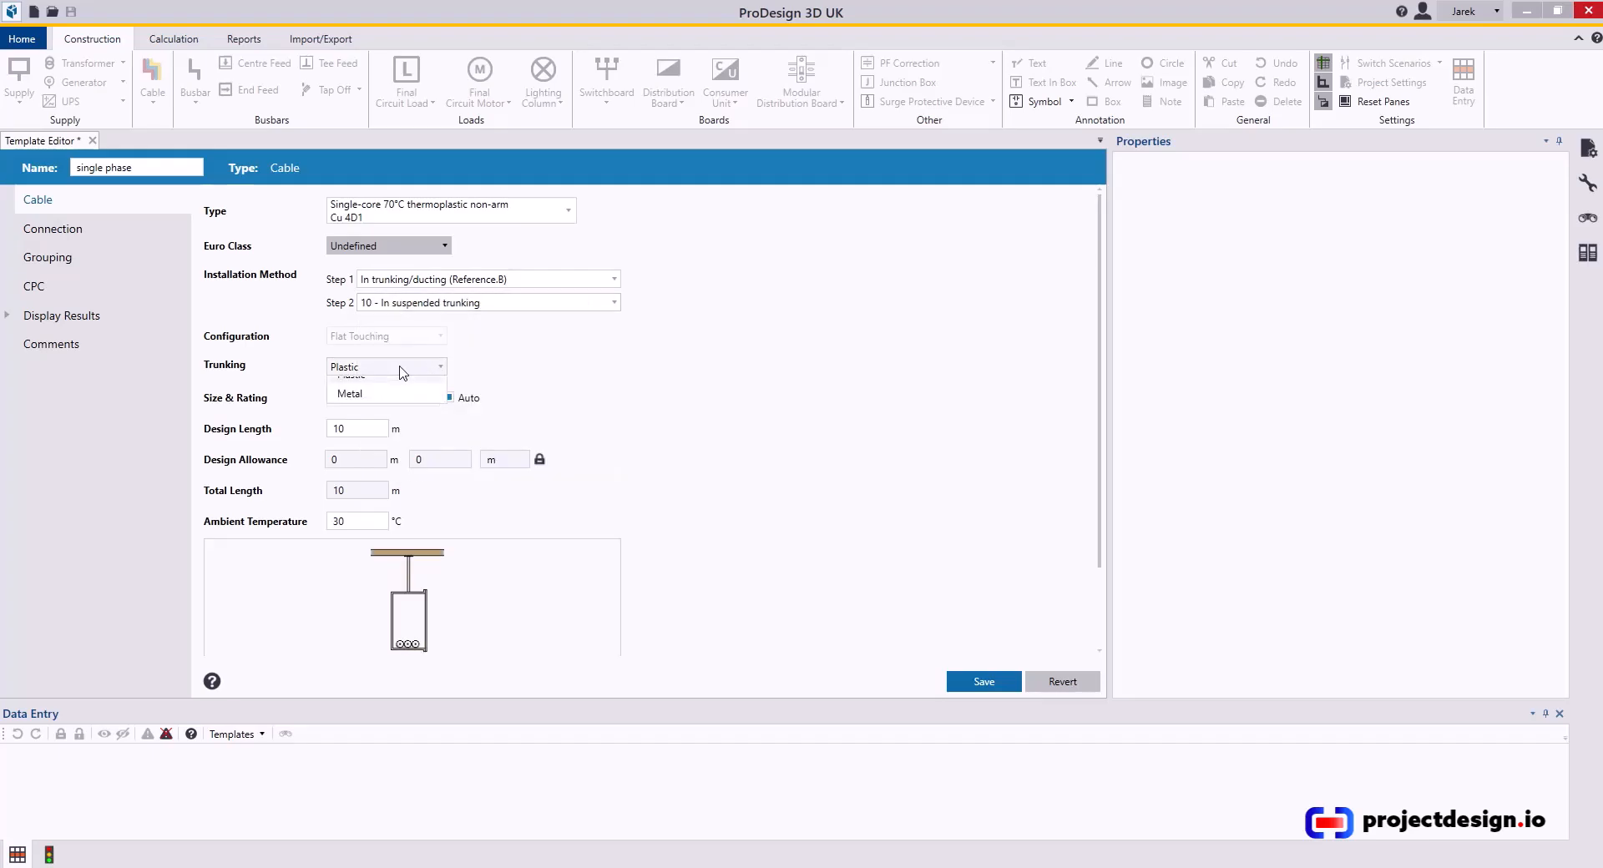
click(349, 394)
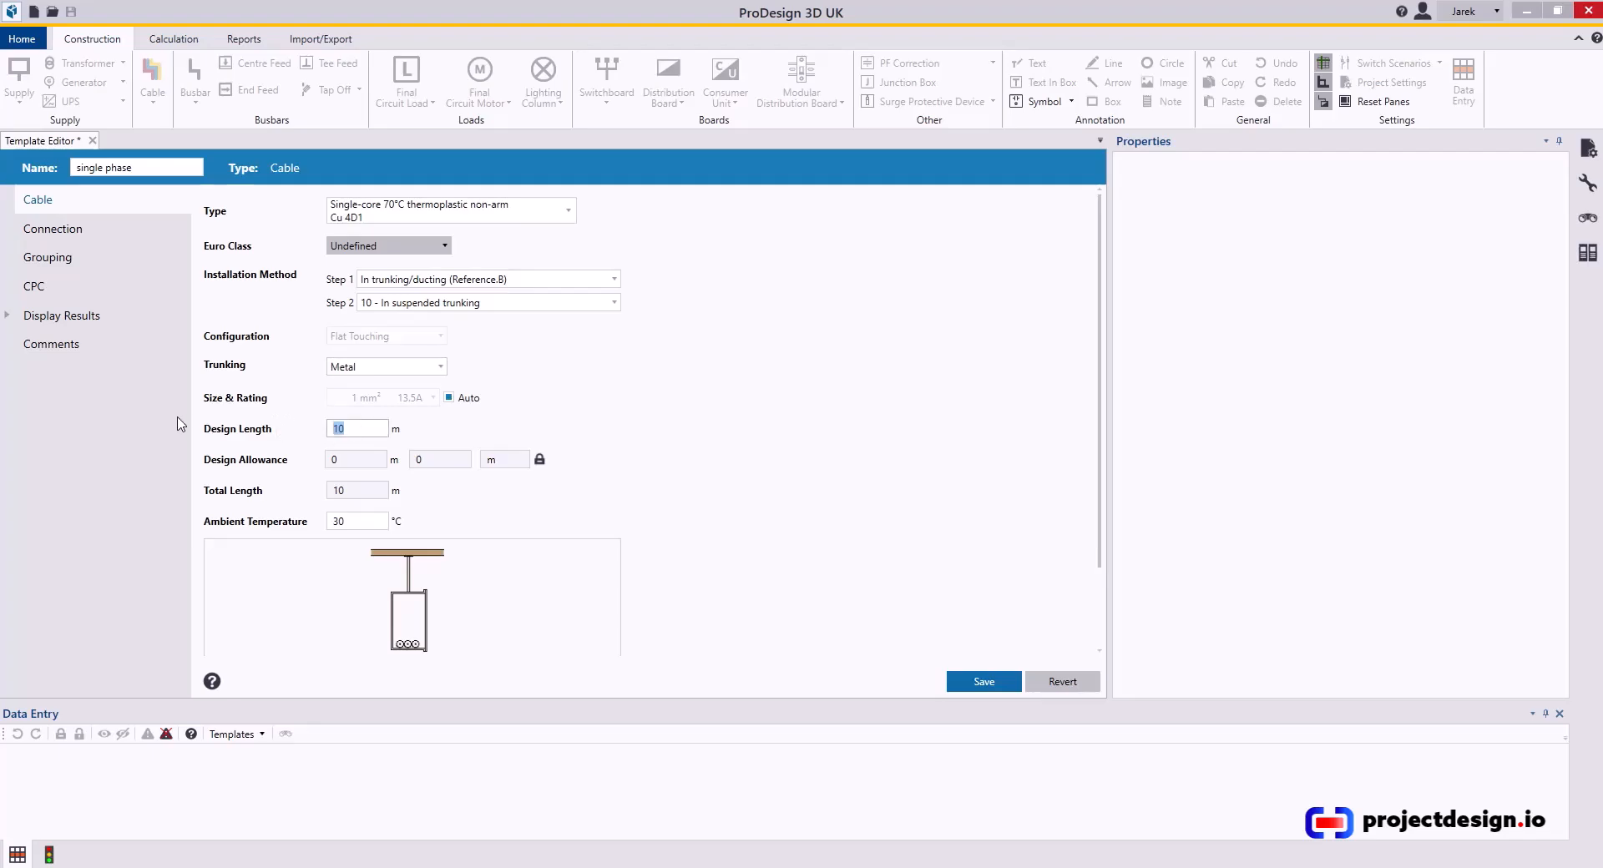
text(55)
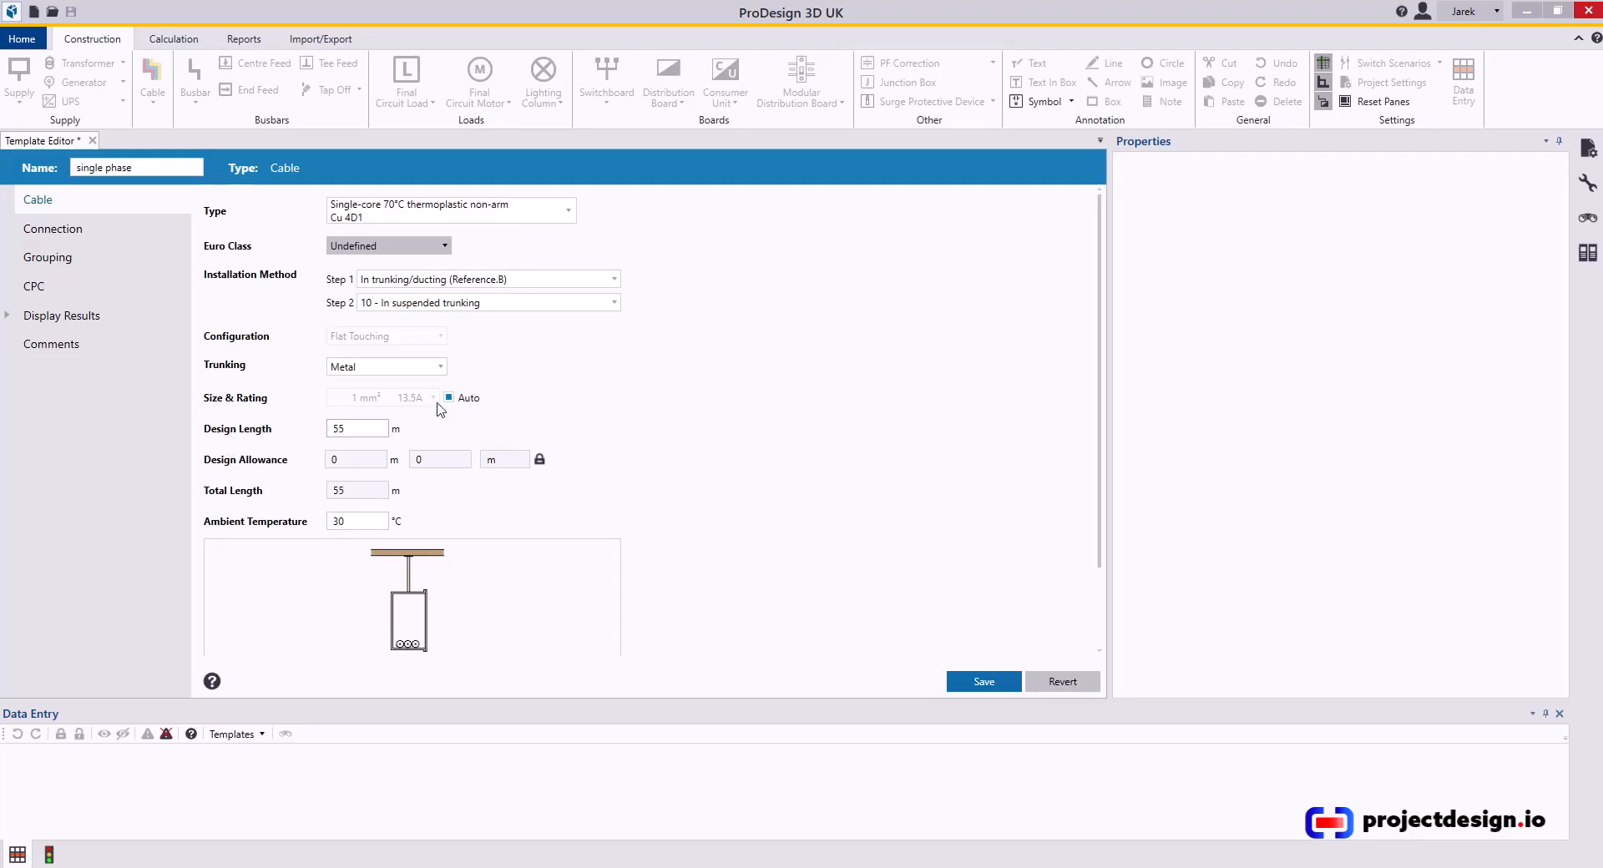
Enable grouping with 5 circuits in total, giving Cg 0.6
click(52, 228)
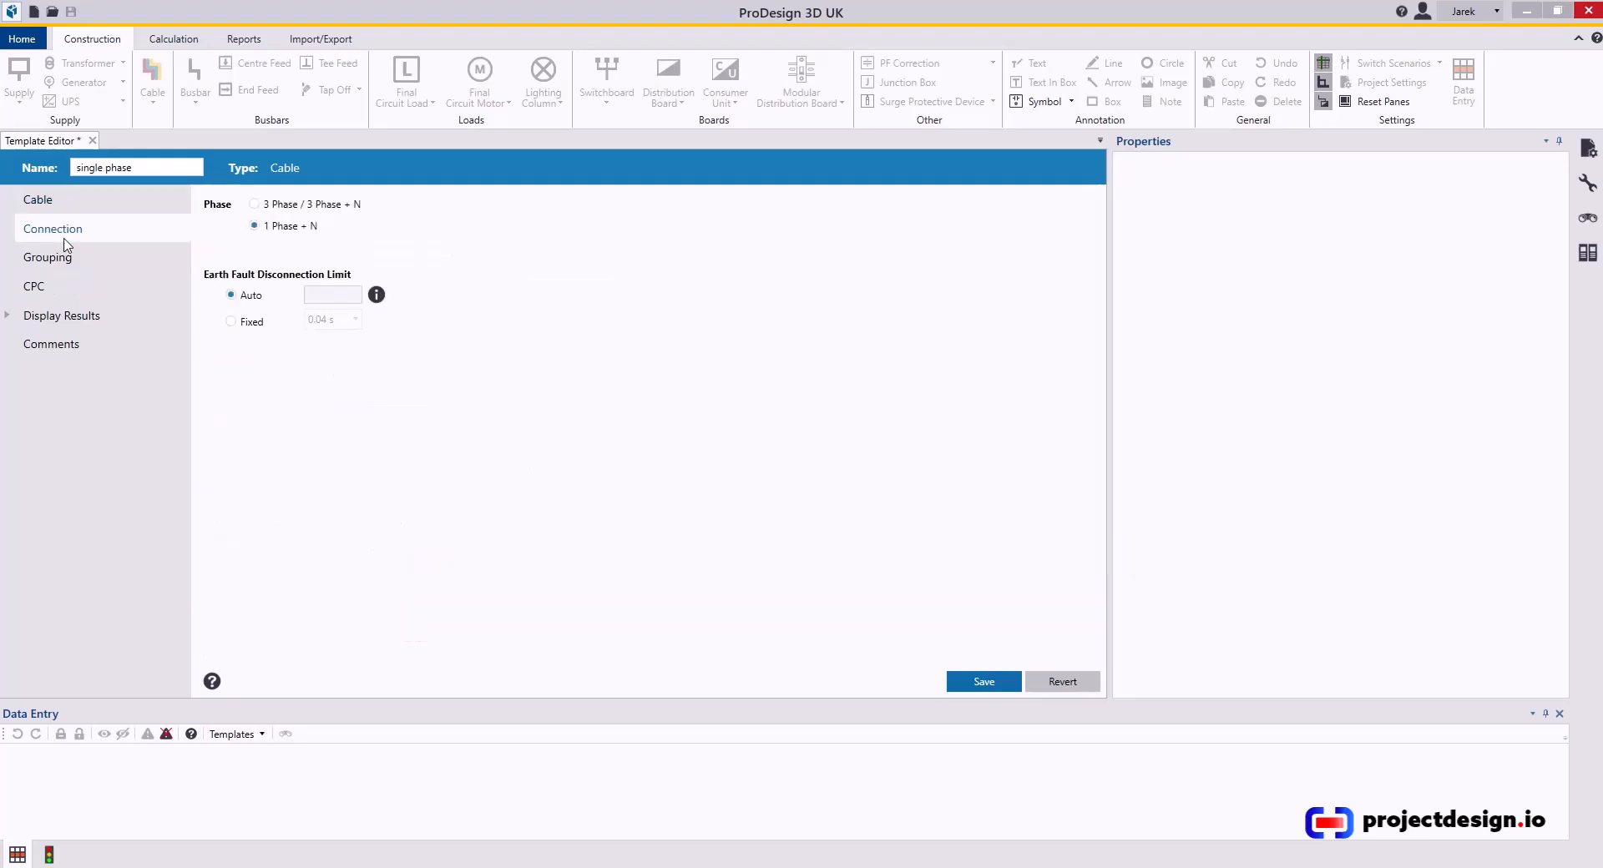
click(48, 258)
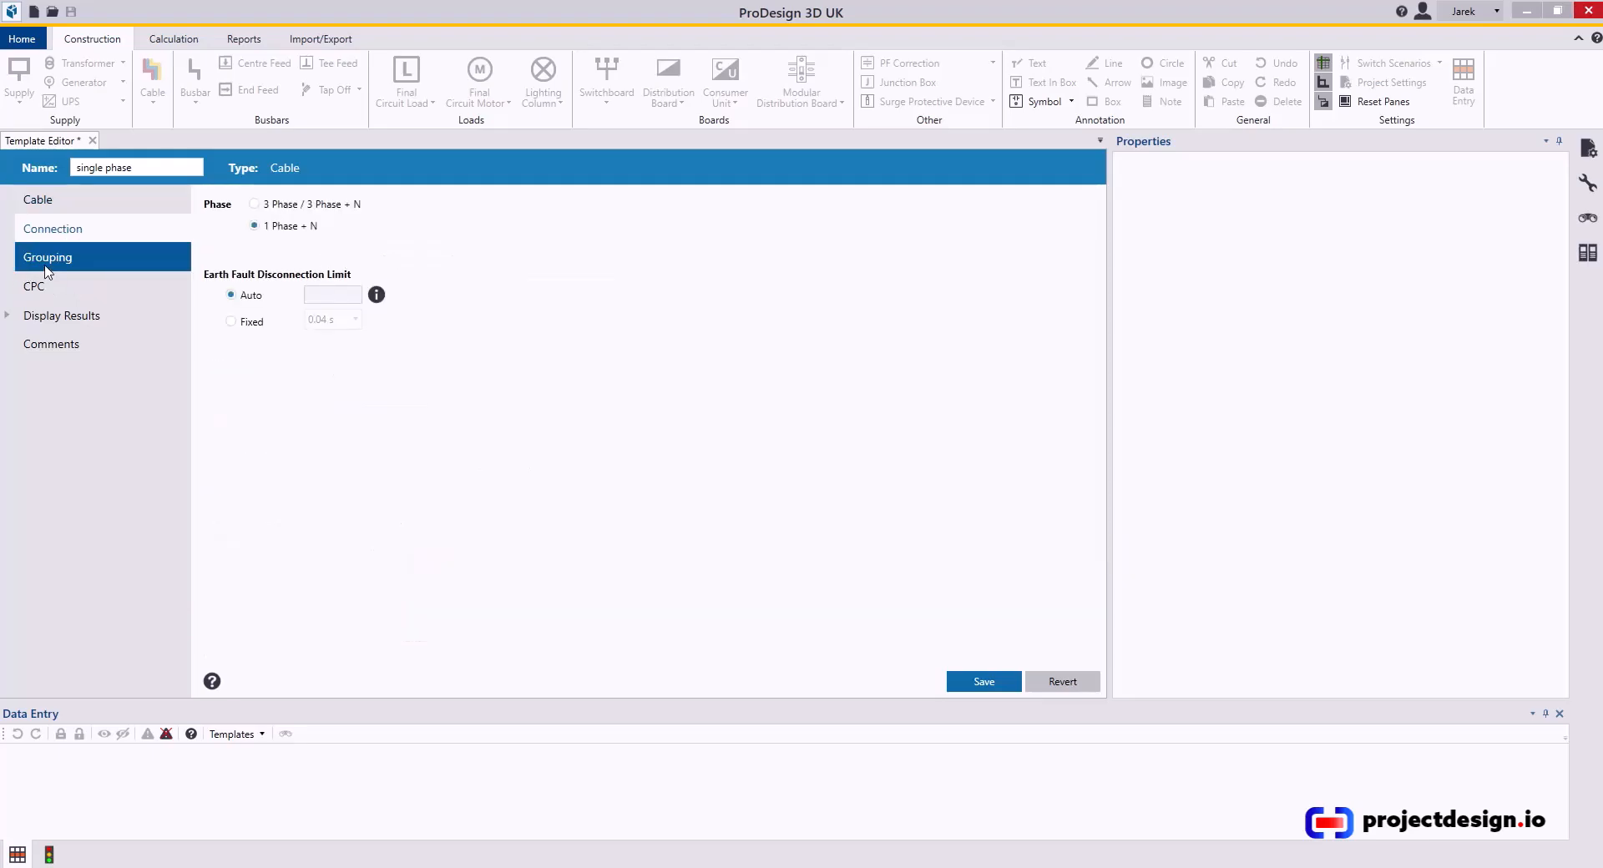
click(47, 257)
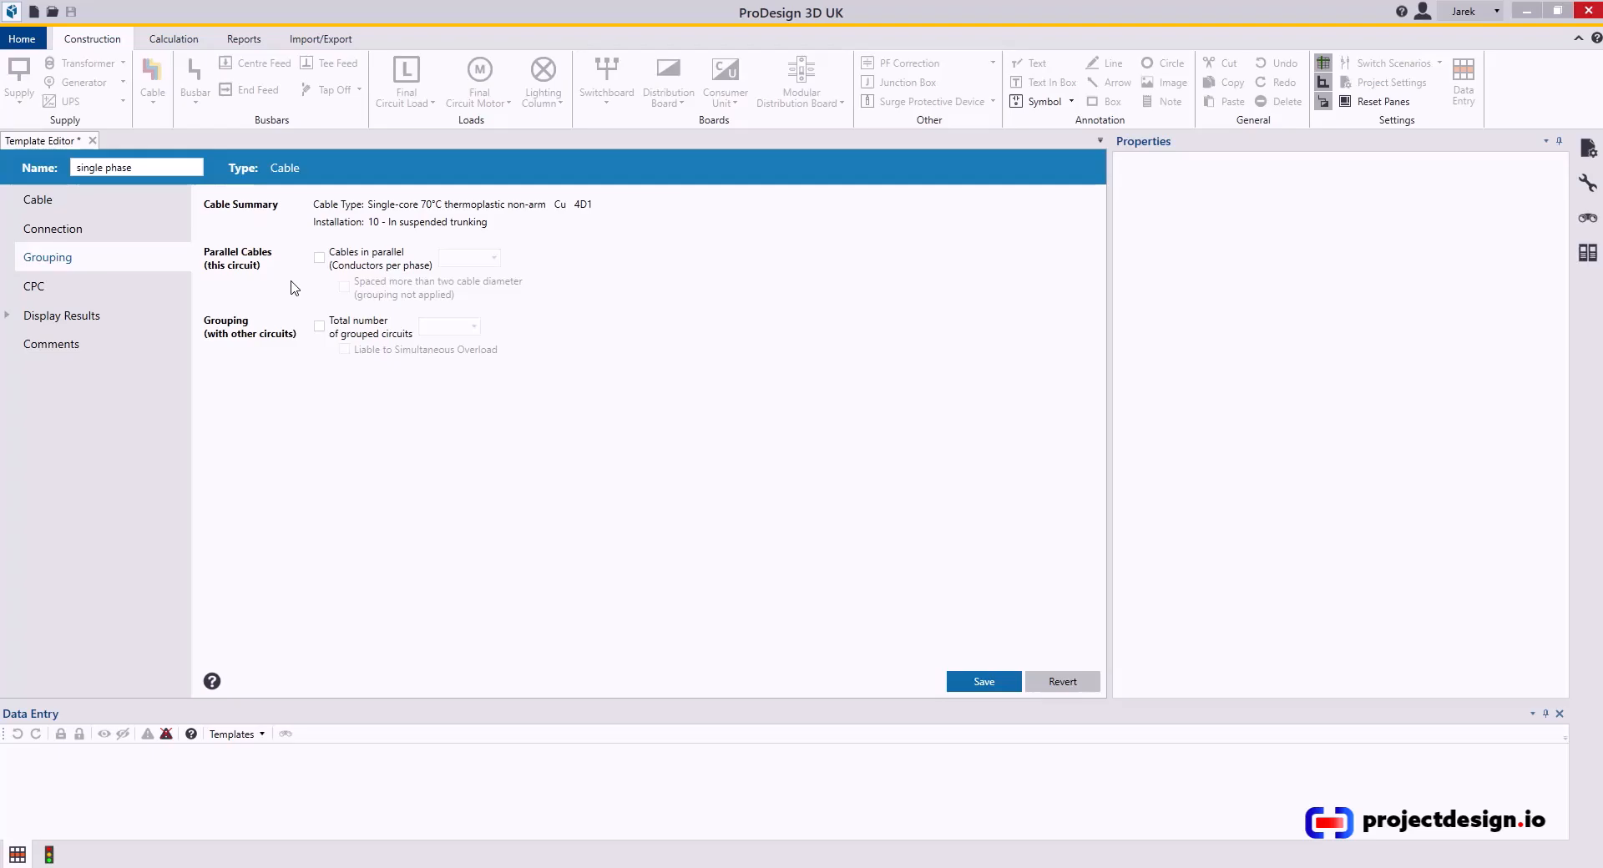
mouse_move(291, 287)
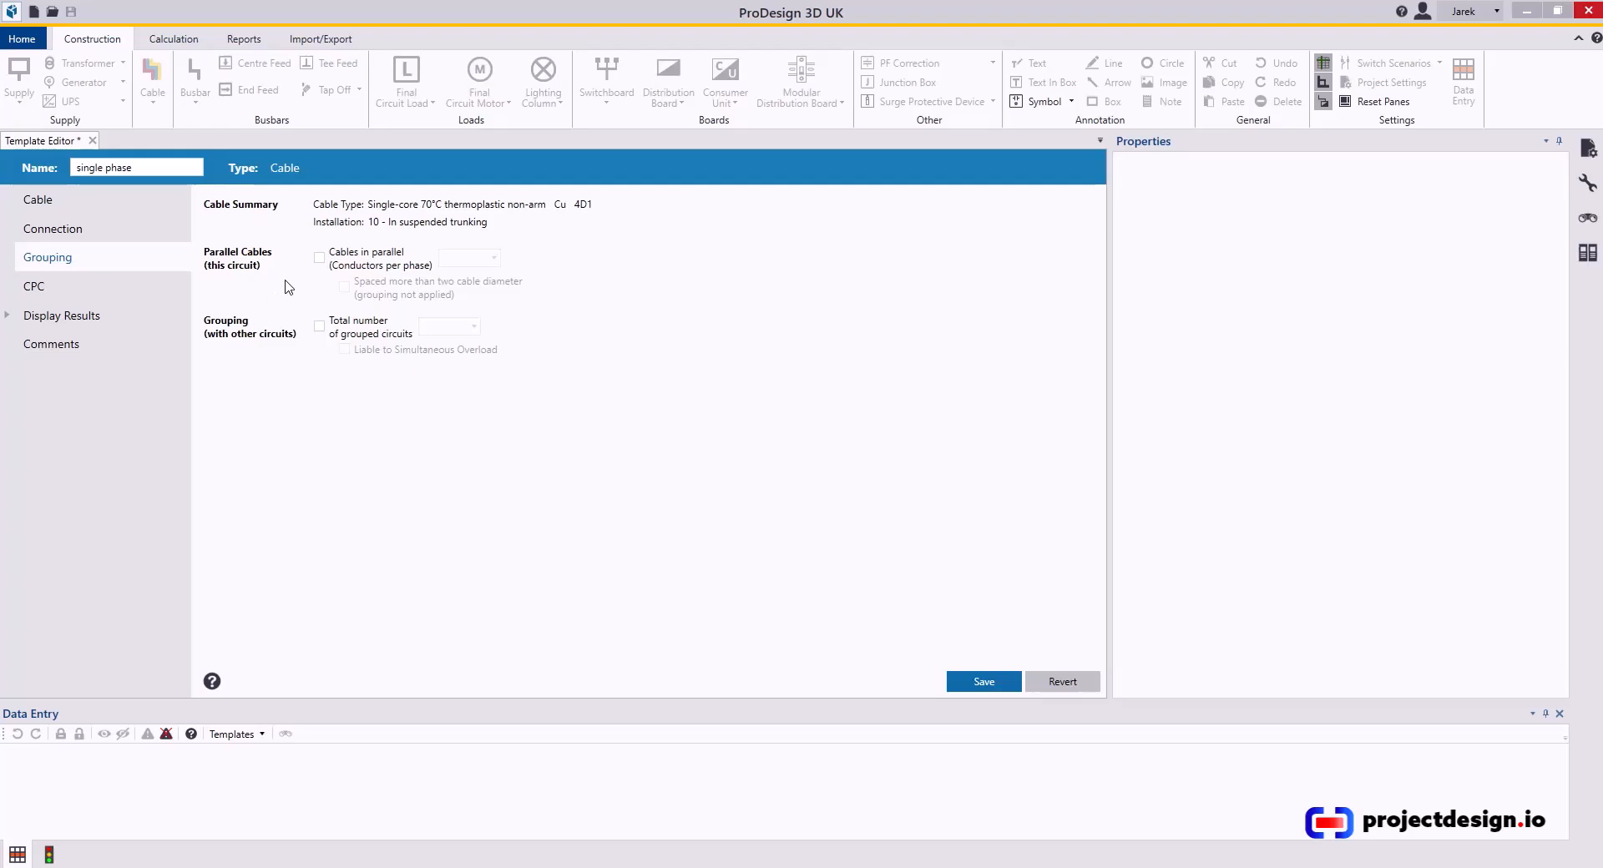
mouse_move(297, 279)
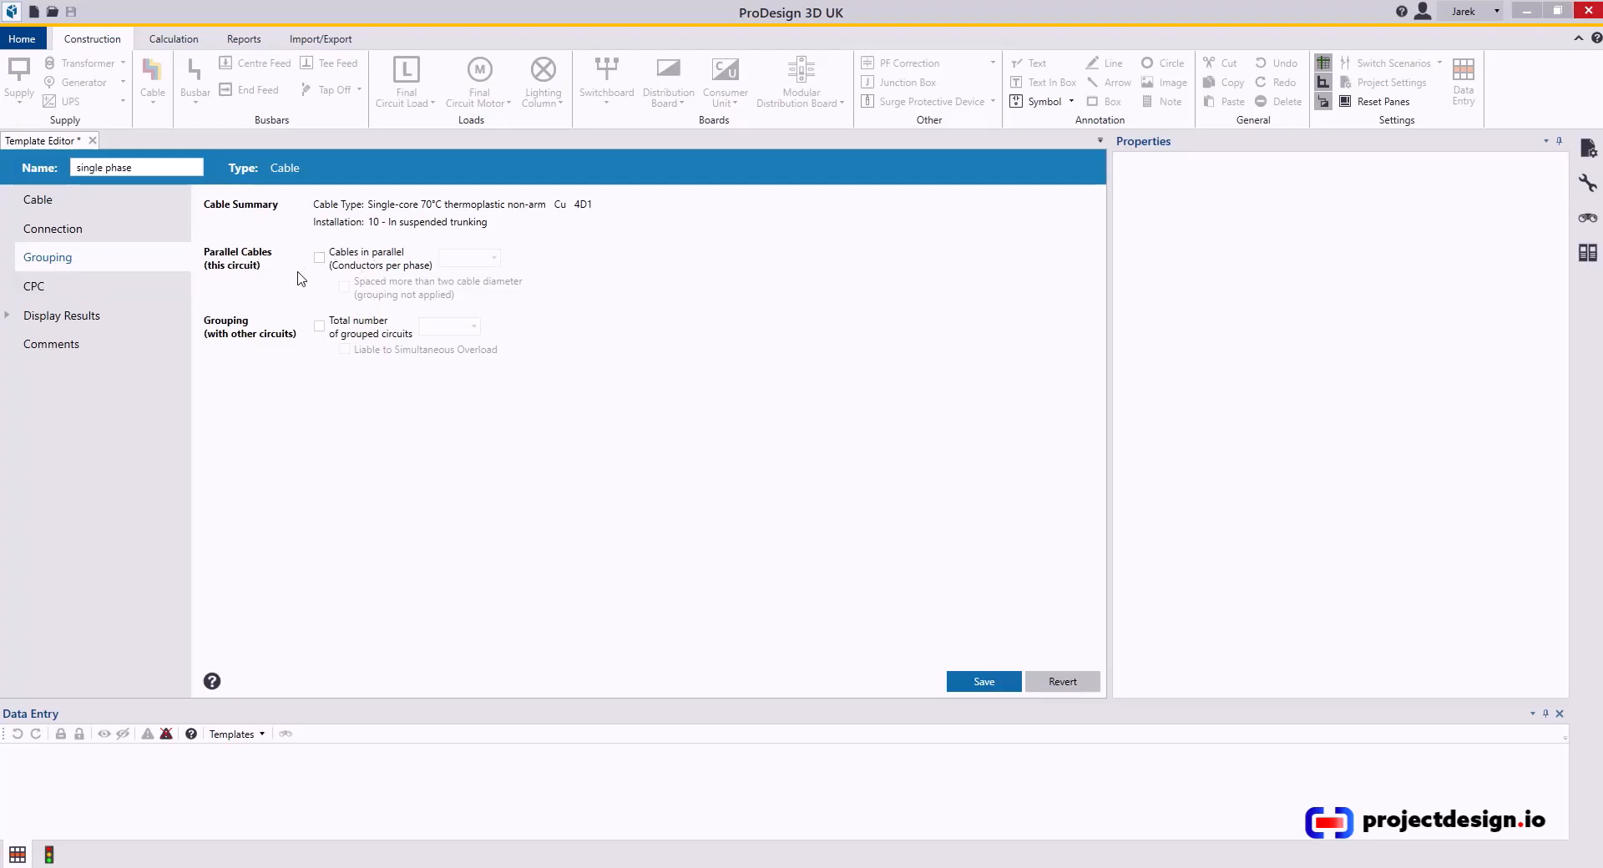
click(319, 325)
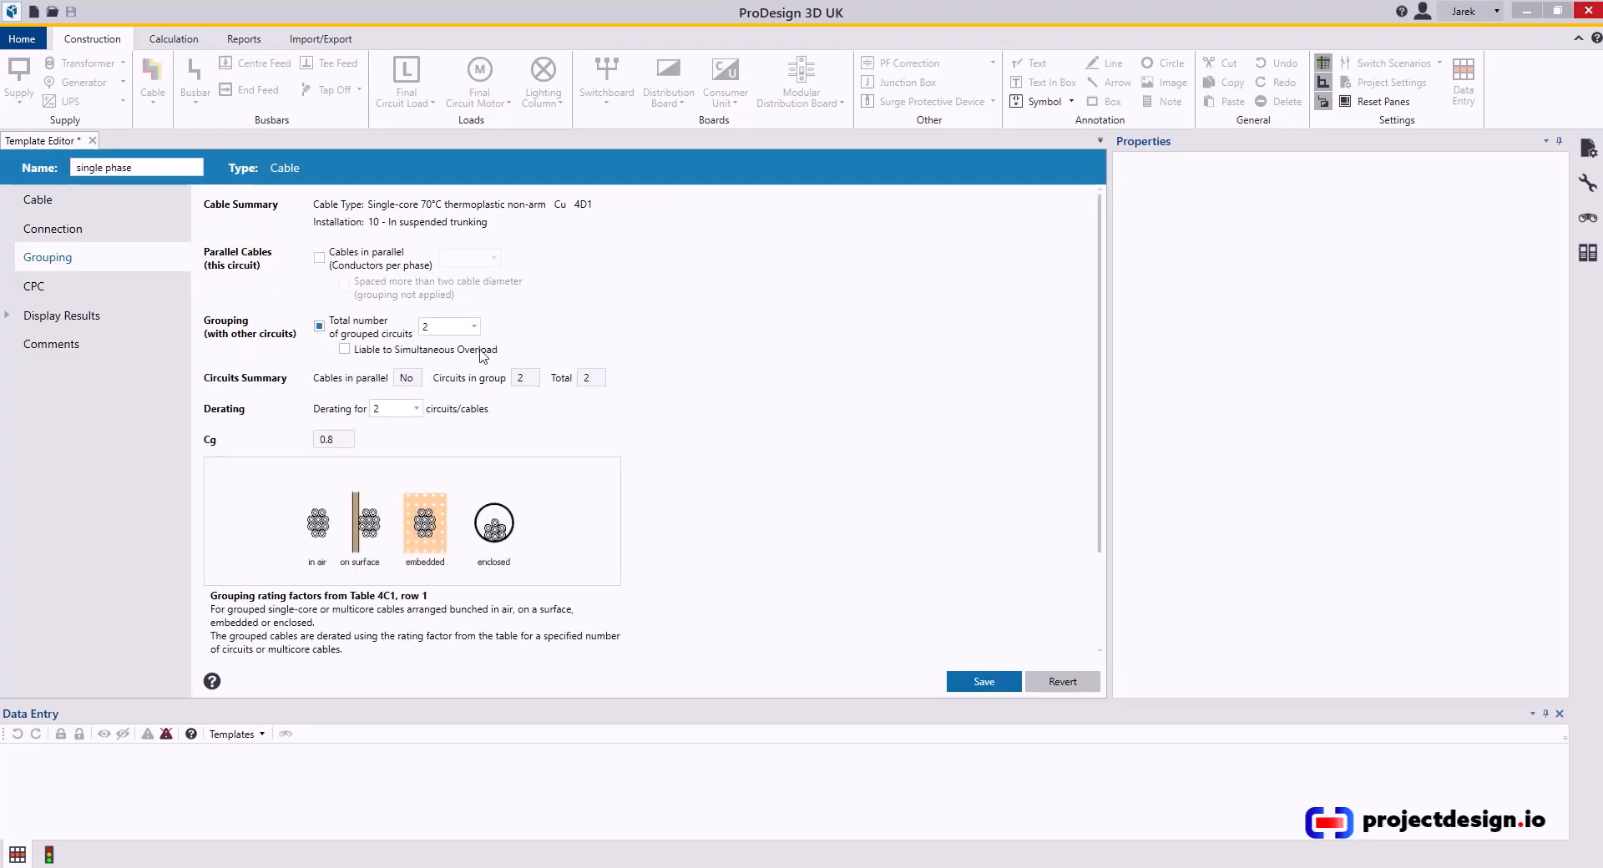
click(471, 326)
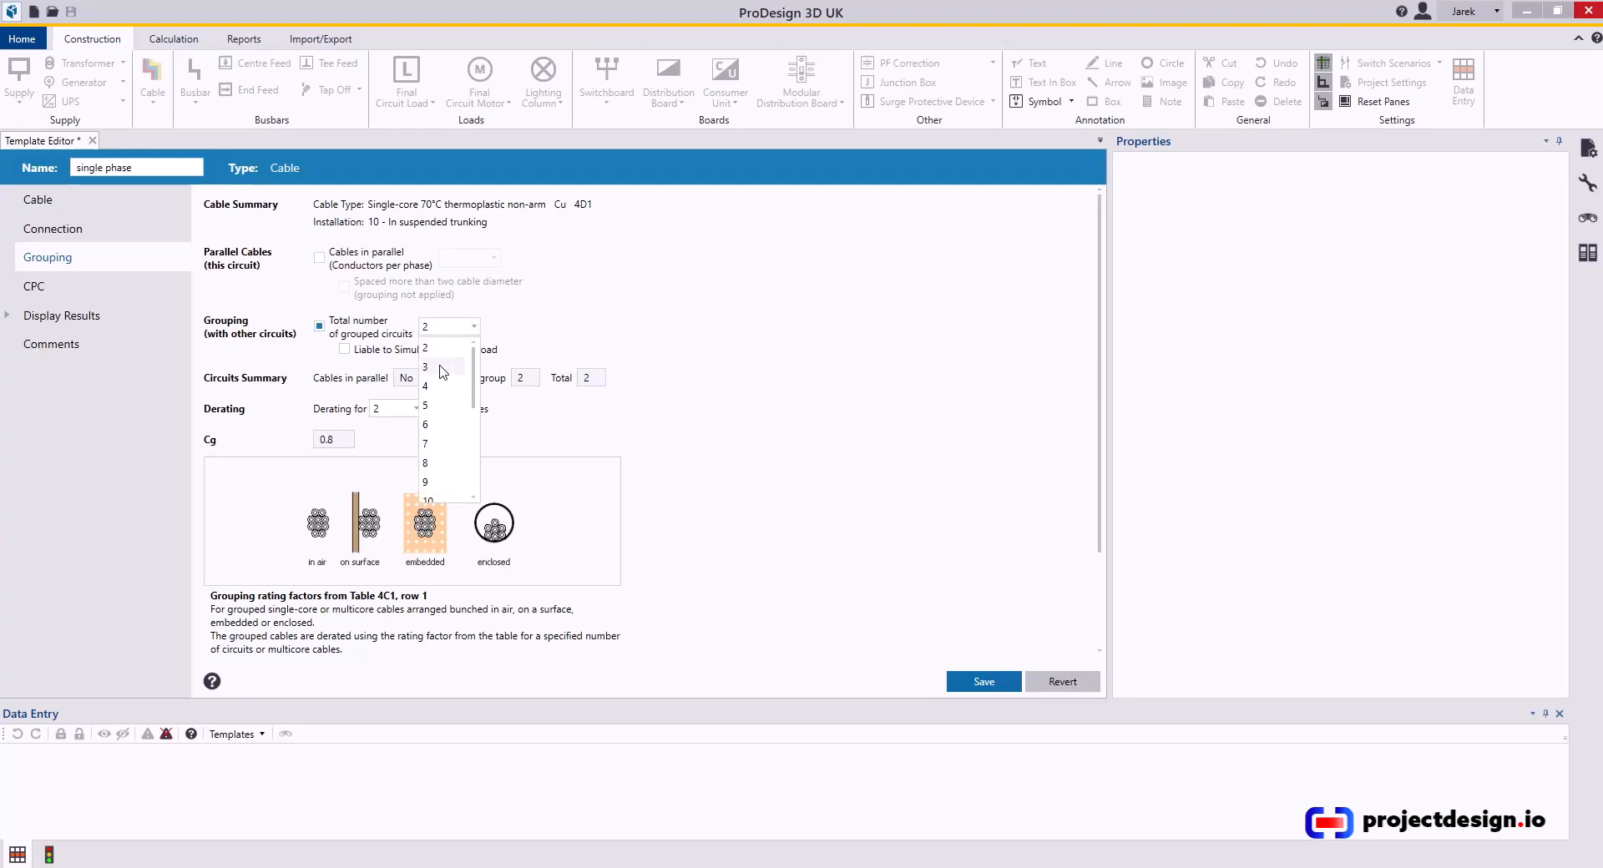
mouse_move(454, 407)
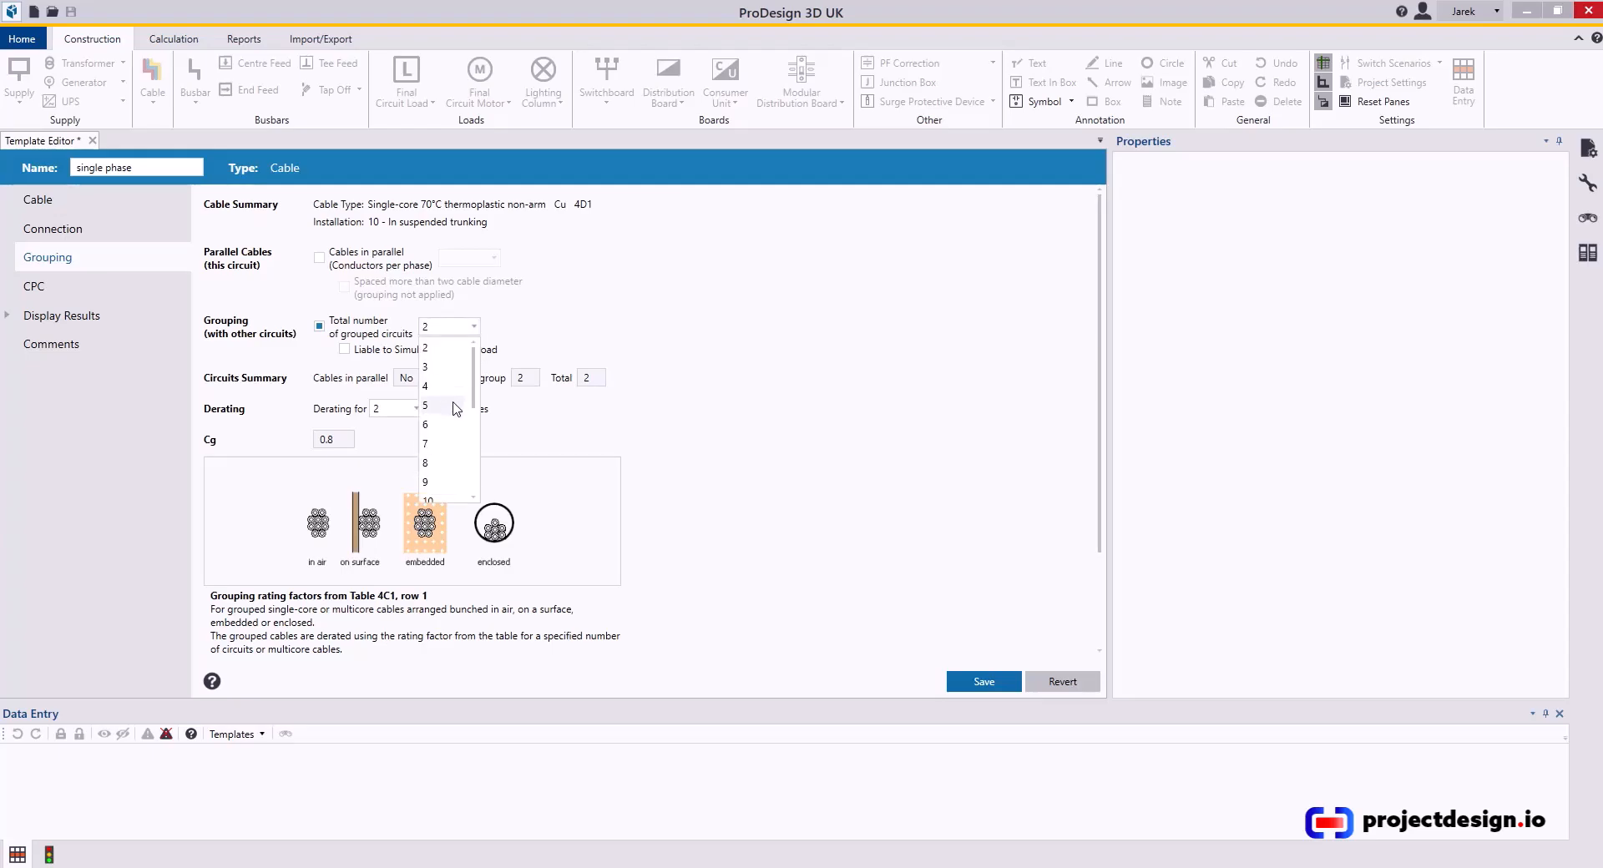
click(425, 406)
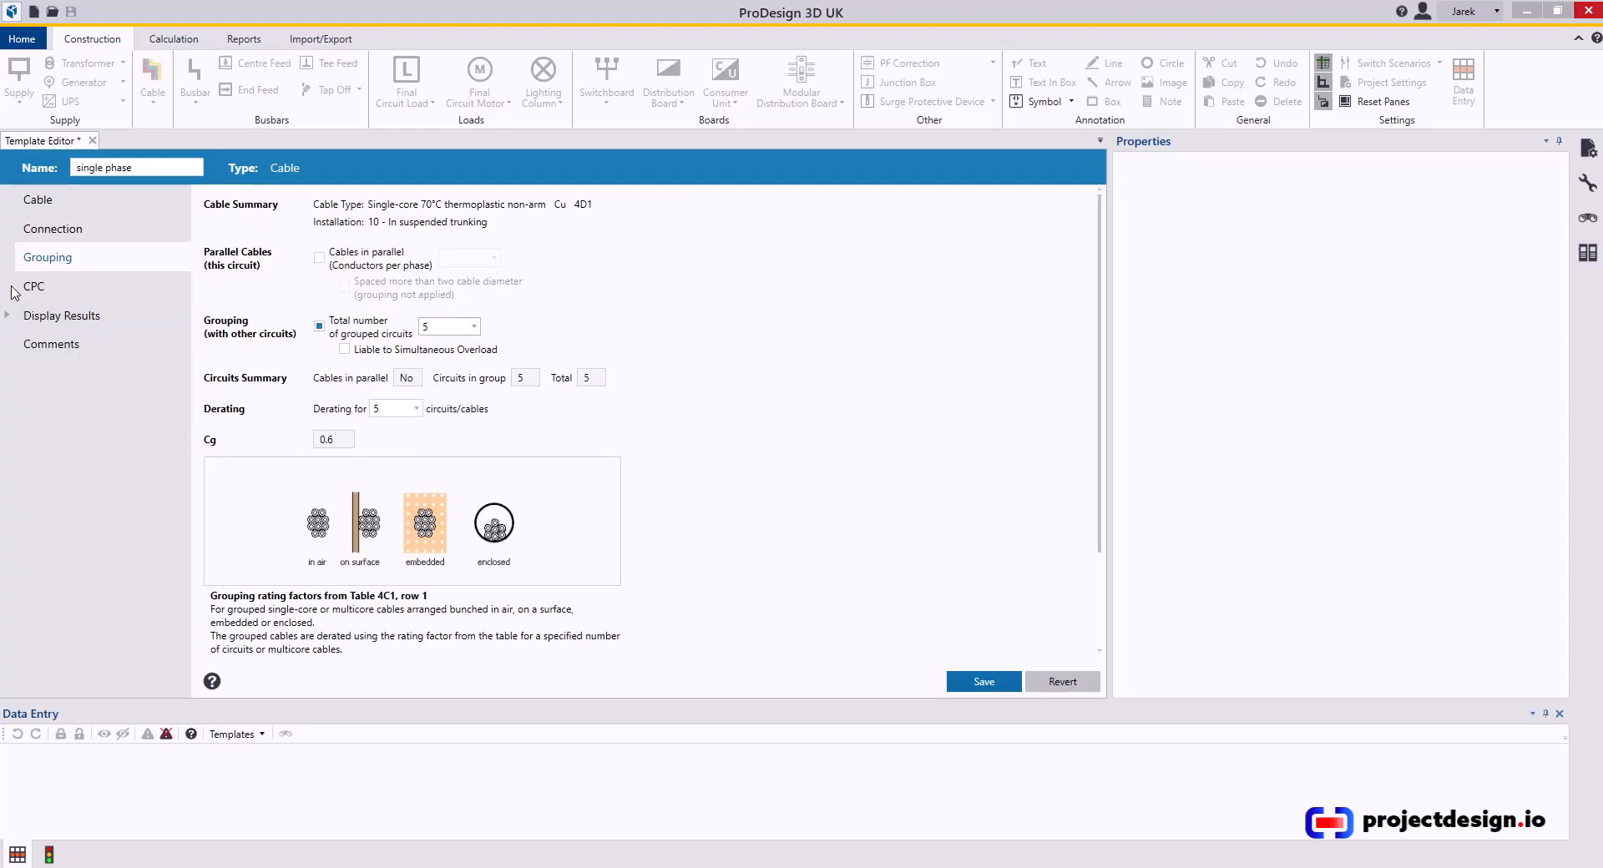
Review the single phase template's connection and CPC pages, leaving CPC as a separate conductor
click(34, 285)
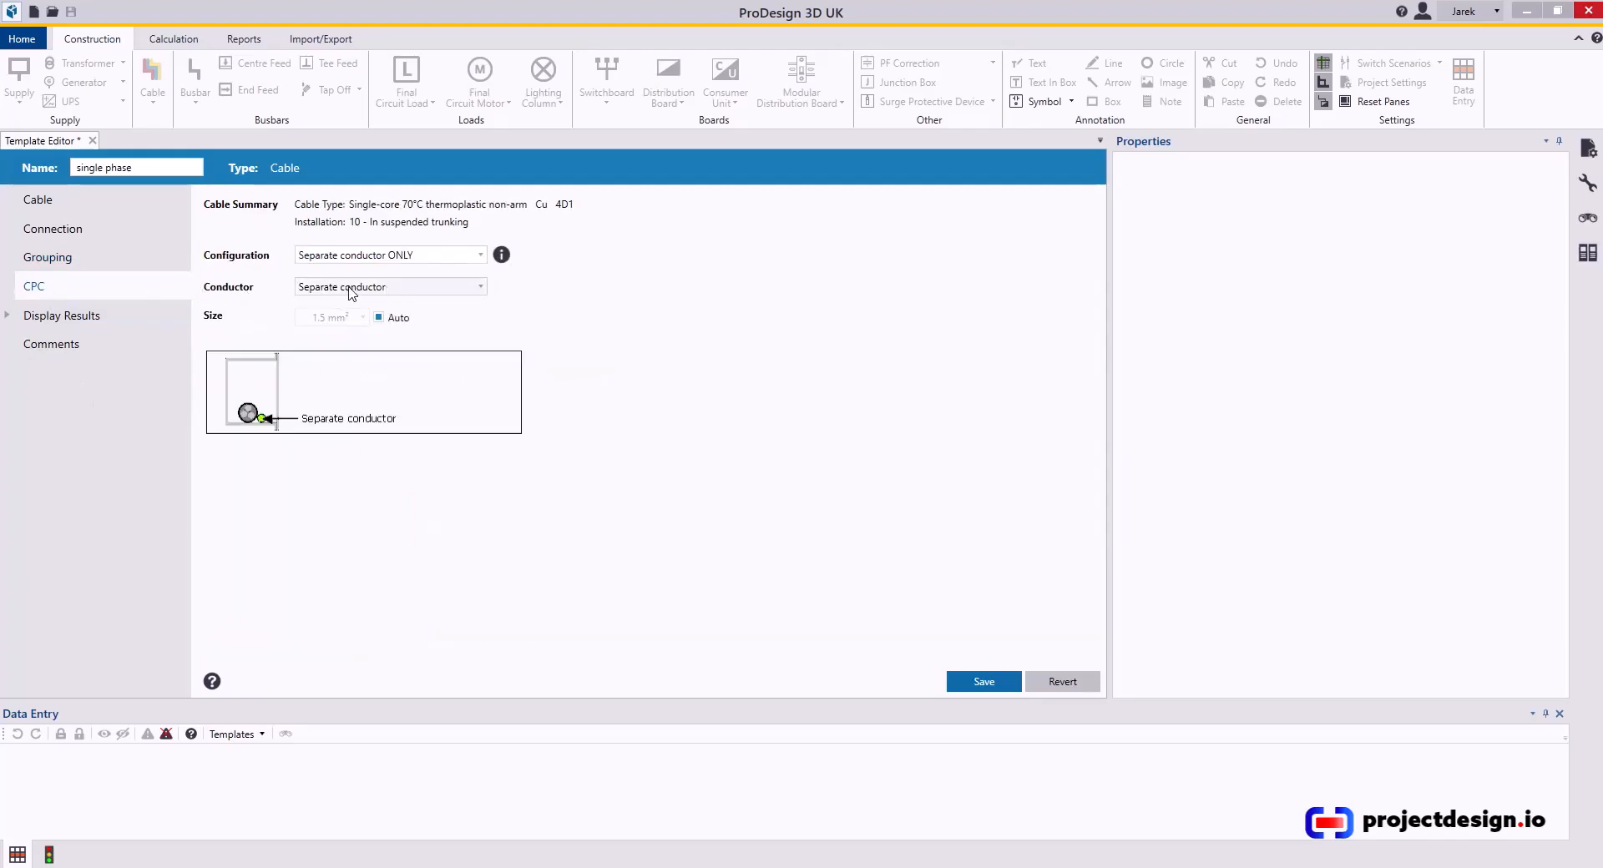
click(39, 199)
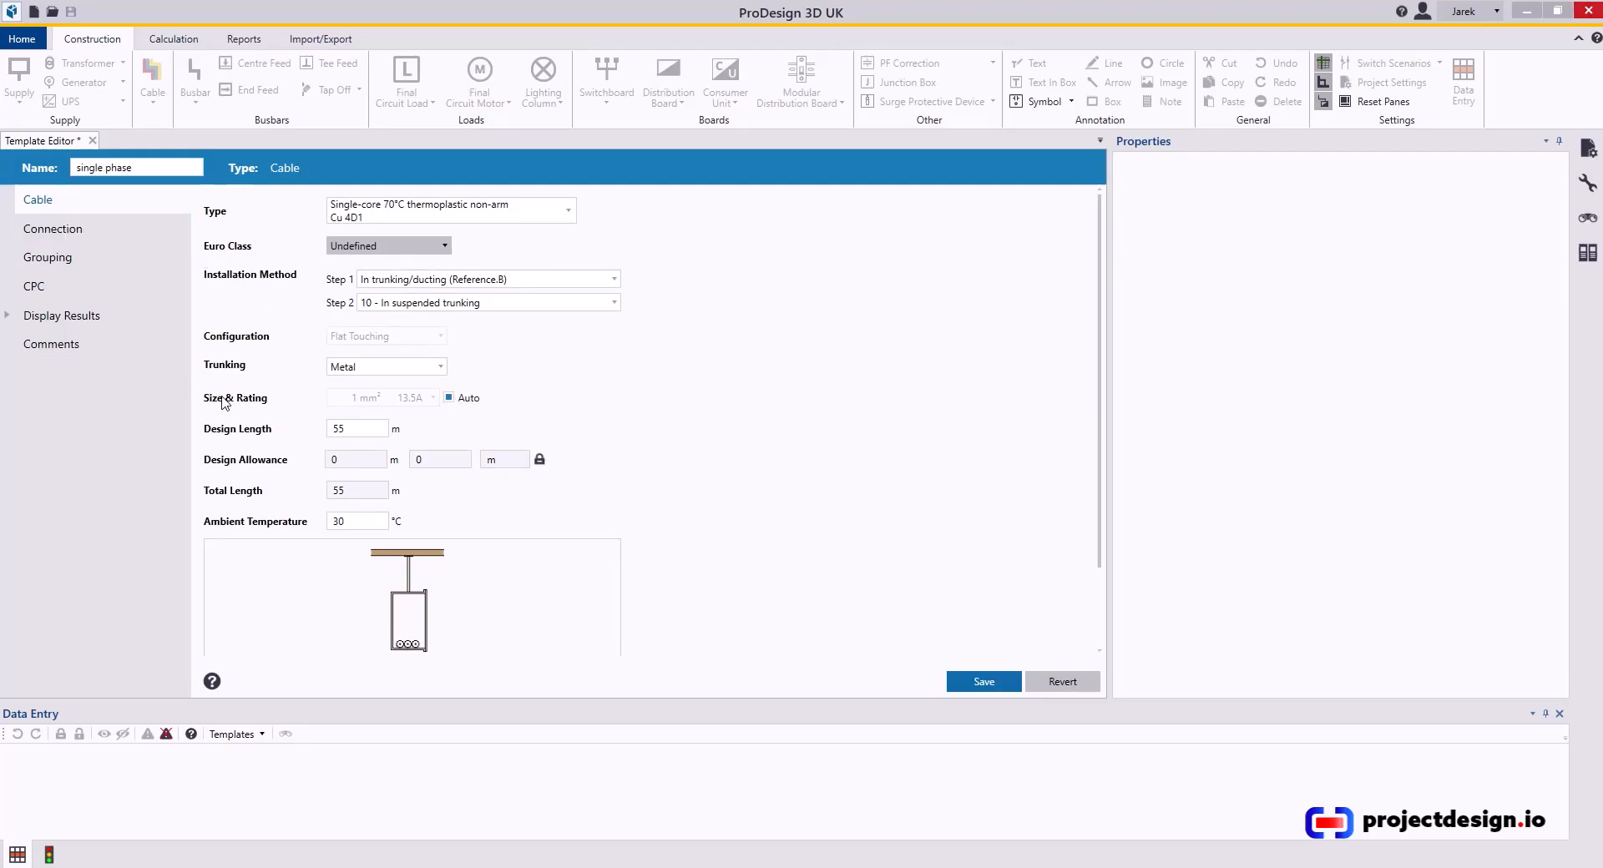
mouse_move(159, 377)
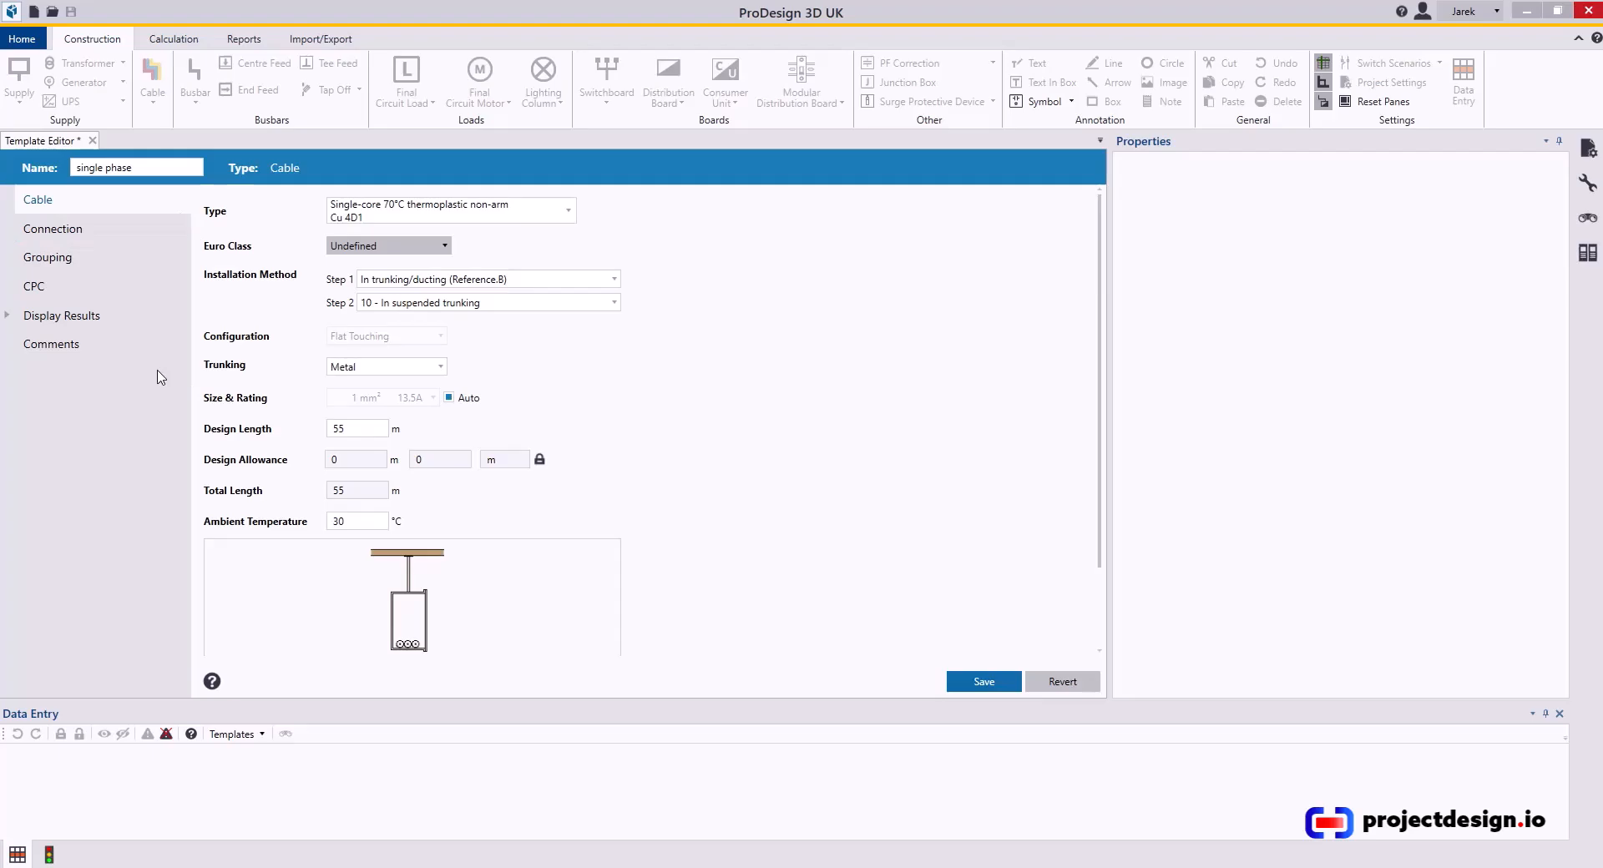
click(53, 229)
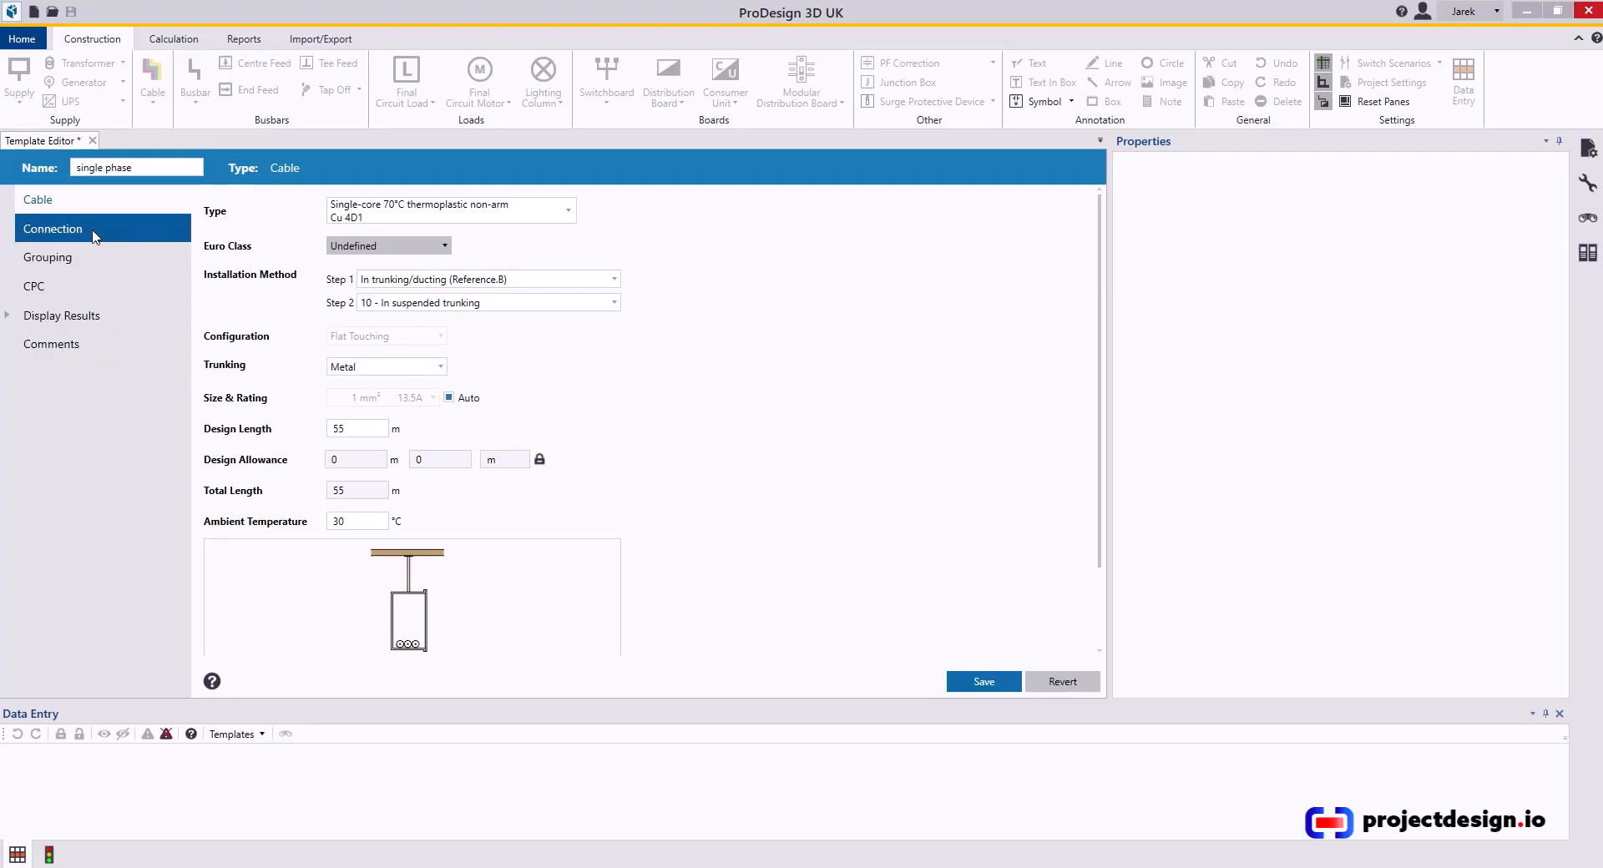
click(34, 286)
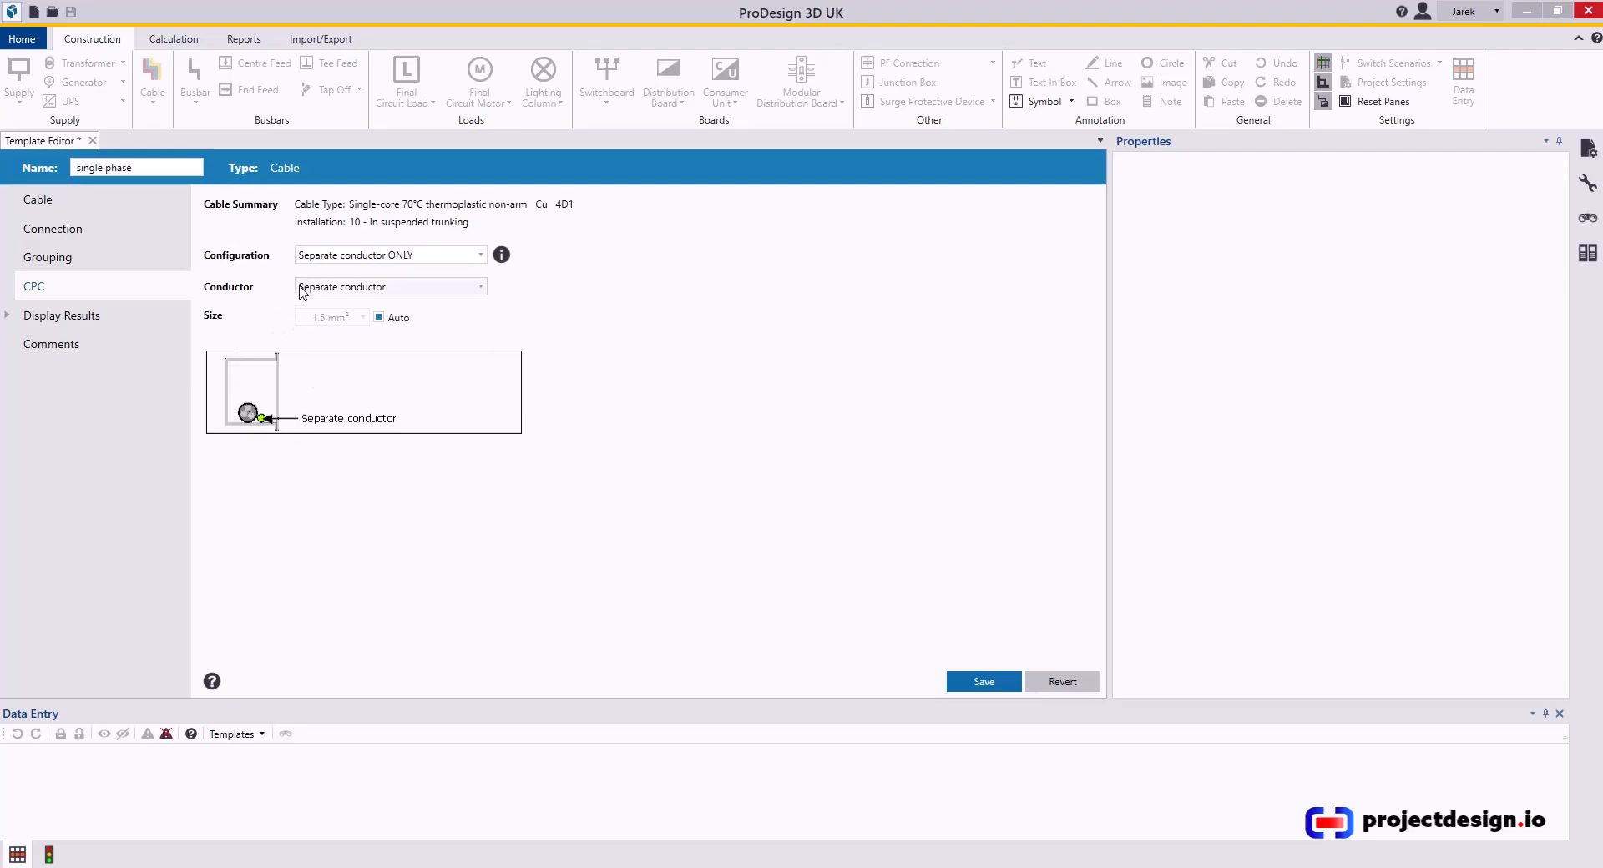
Show the Display Results values and save the single phase template
click(62, 315)
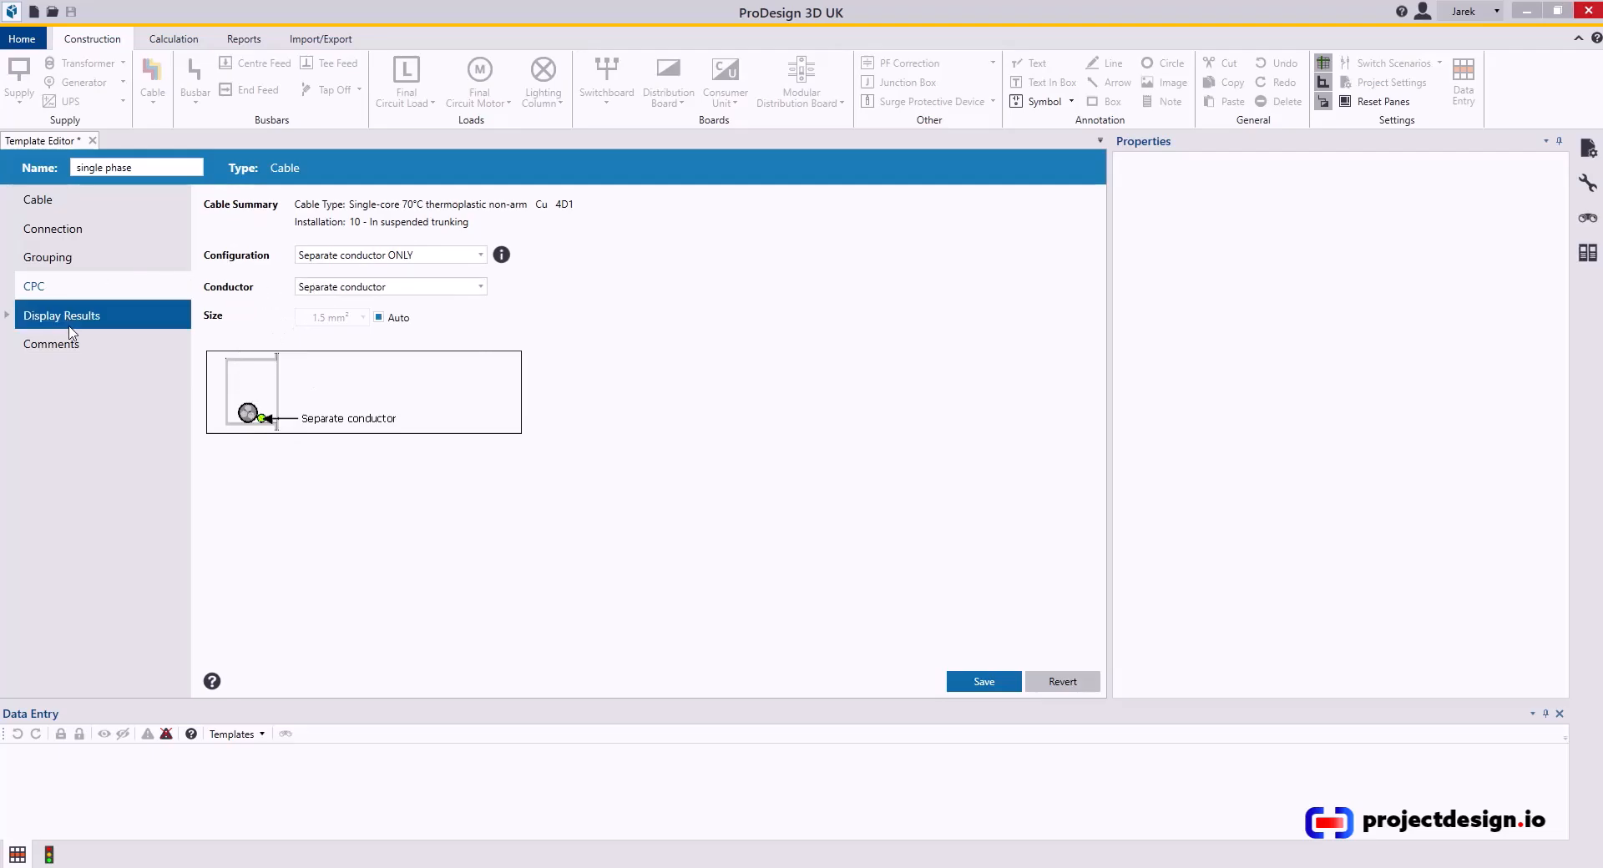
click(61, 315)
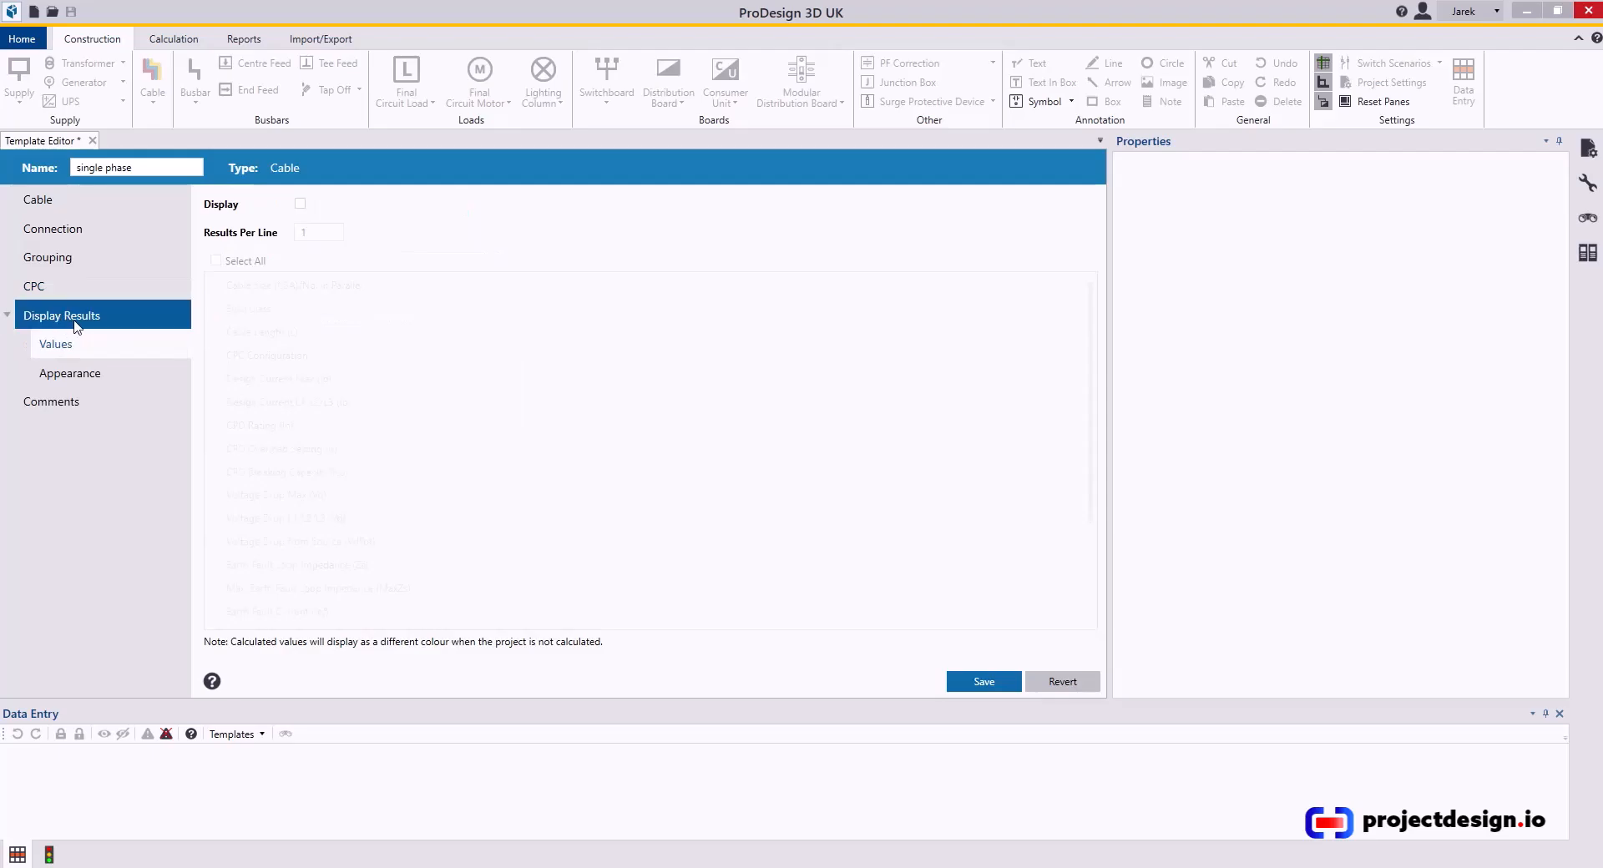
click(52, 401)
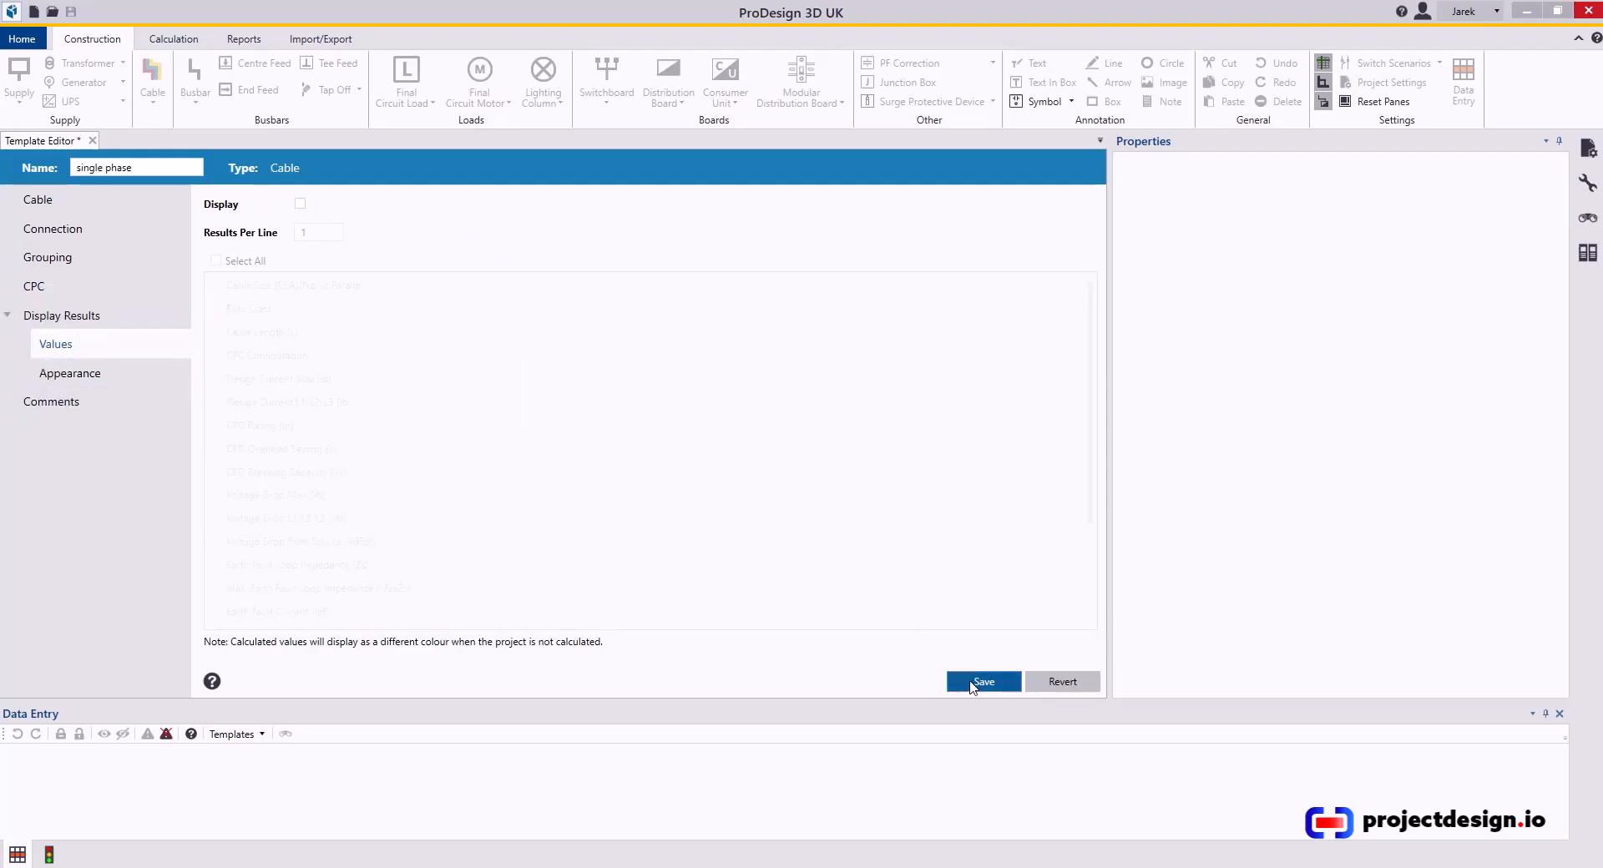
click(982, 682)
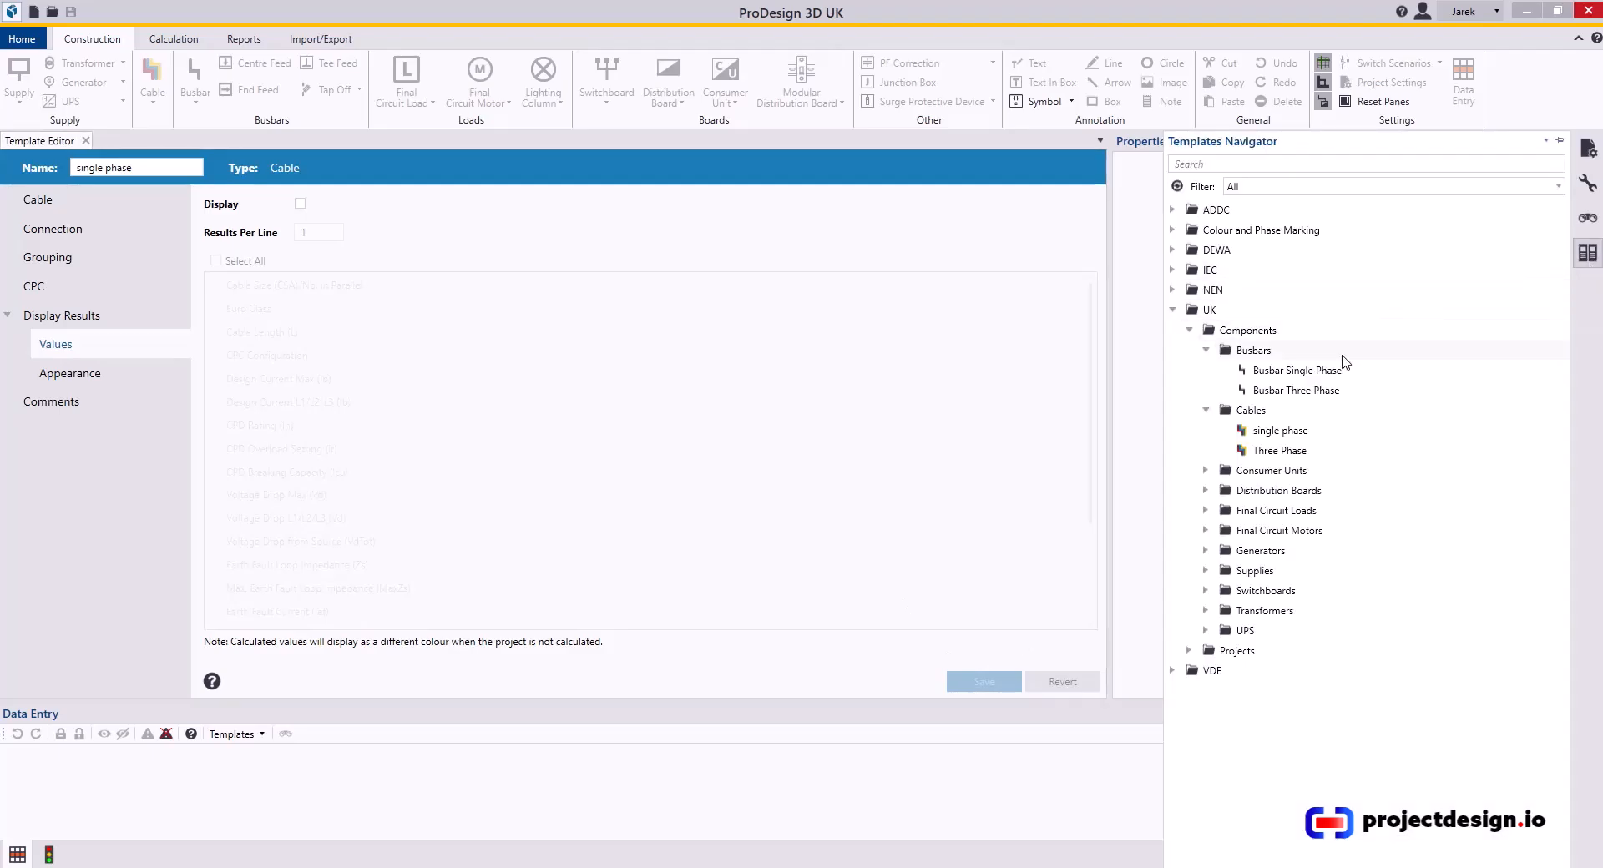
Open the Three Phase template and choose the armoured multicore RUN TO 70°C cable type
double_click(1279, 449)
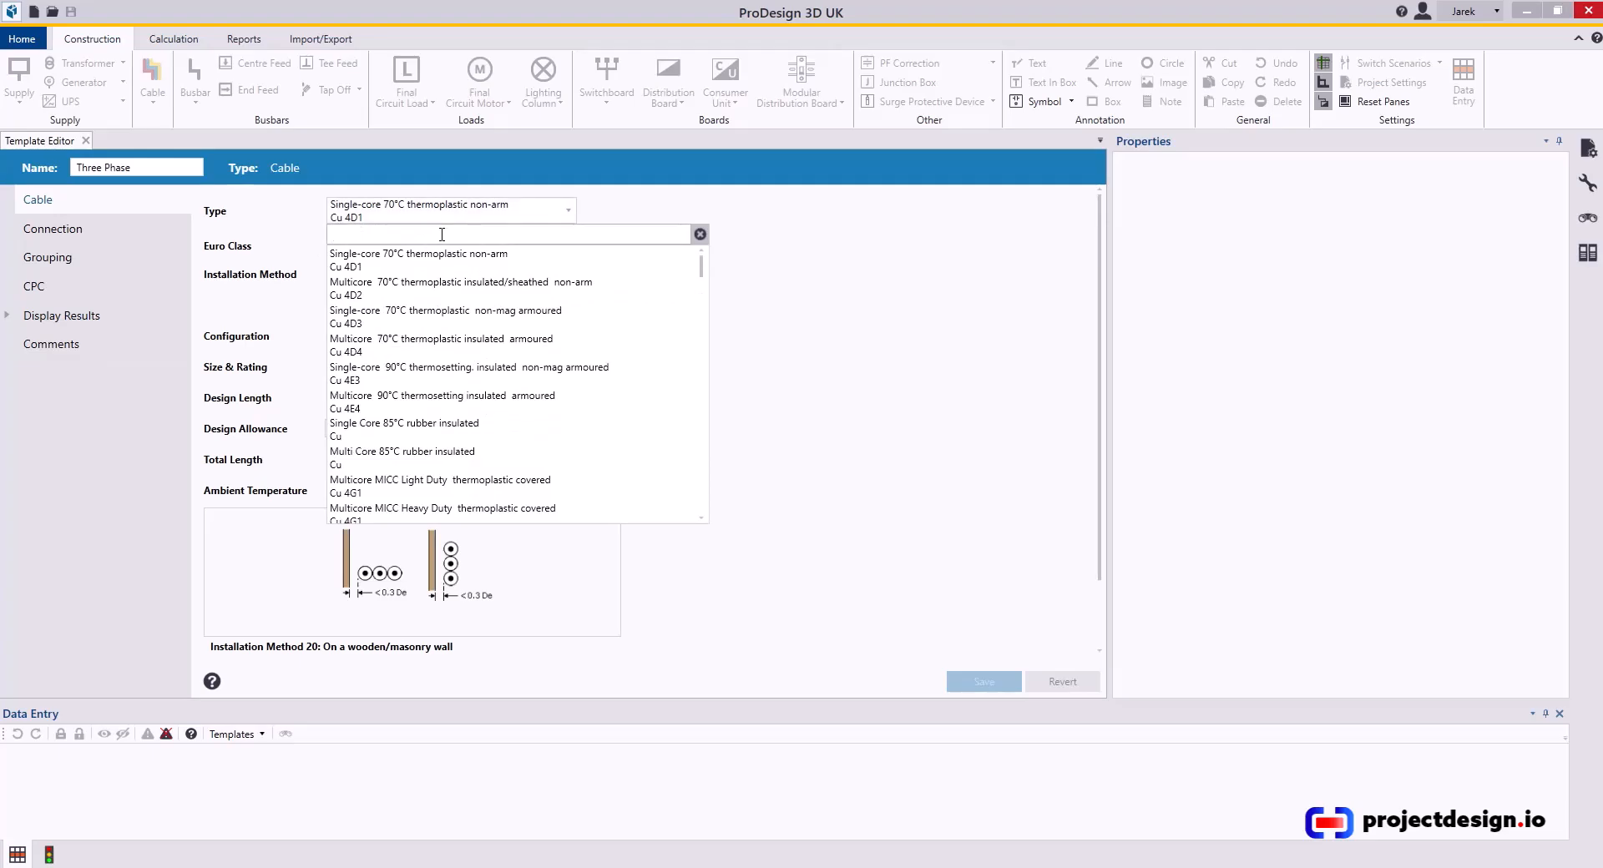
text(run)
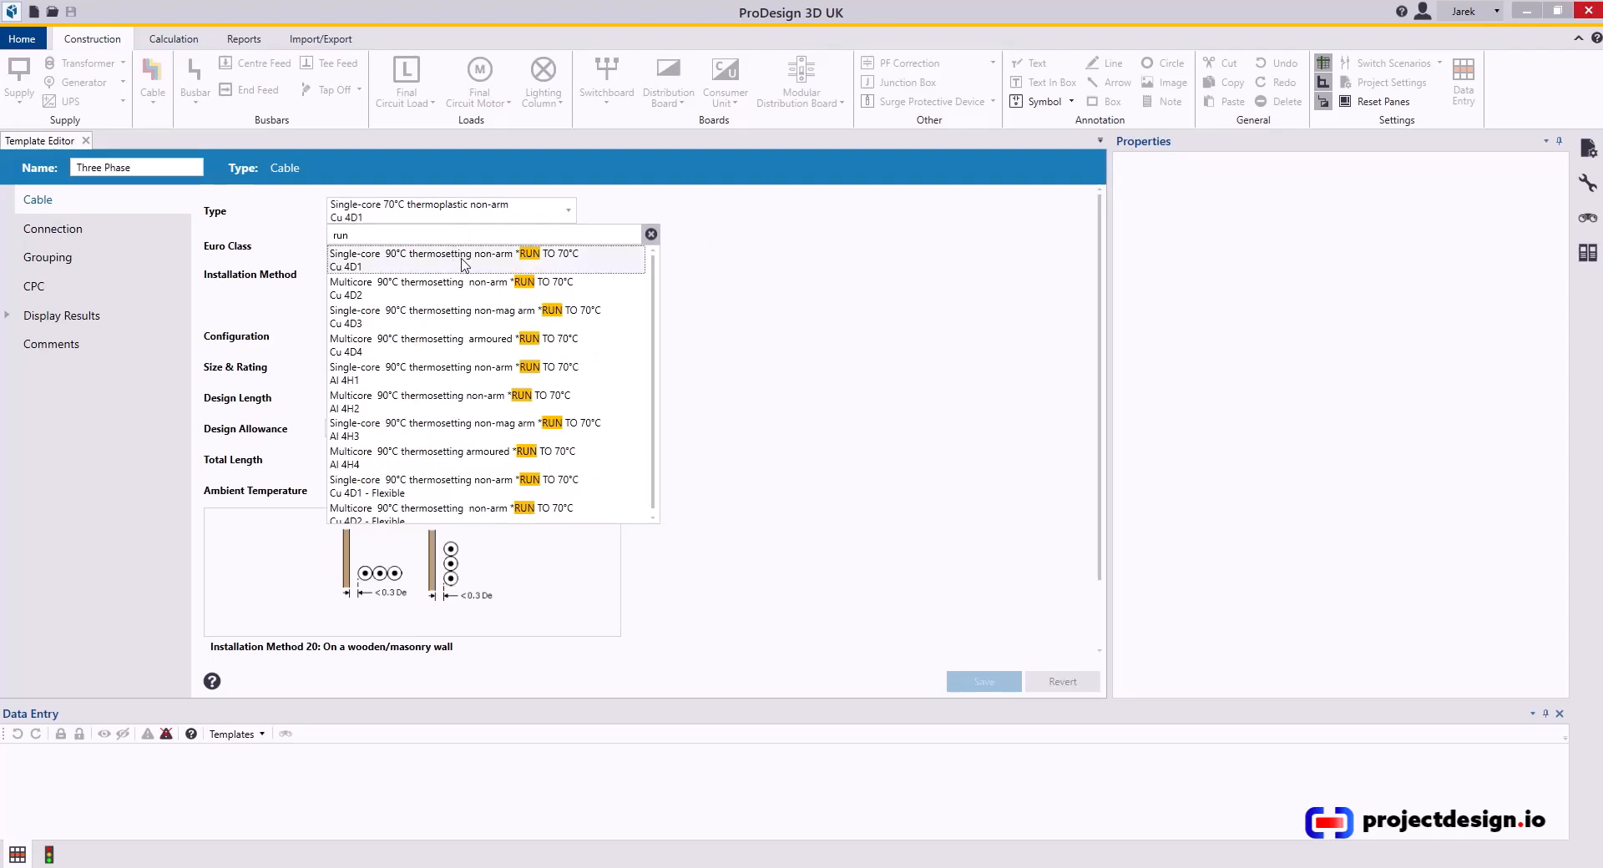
mouse_move(471, 344)
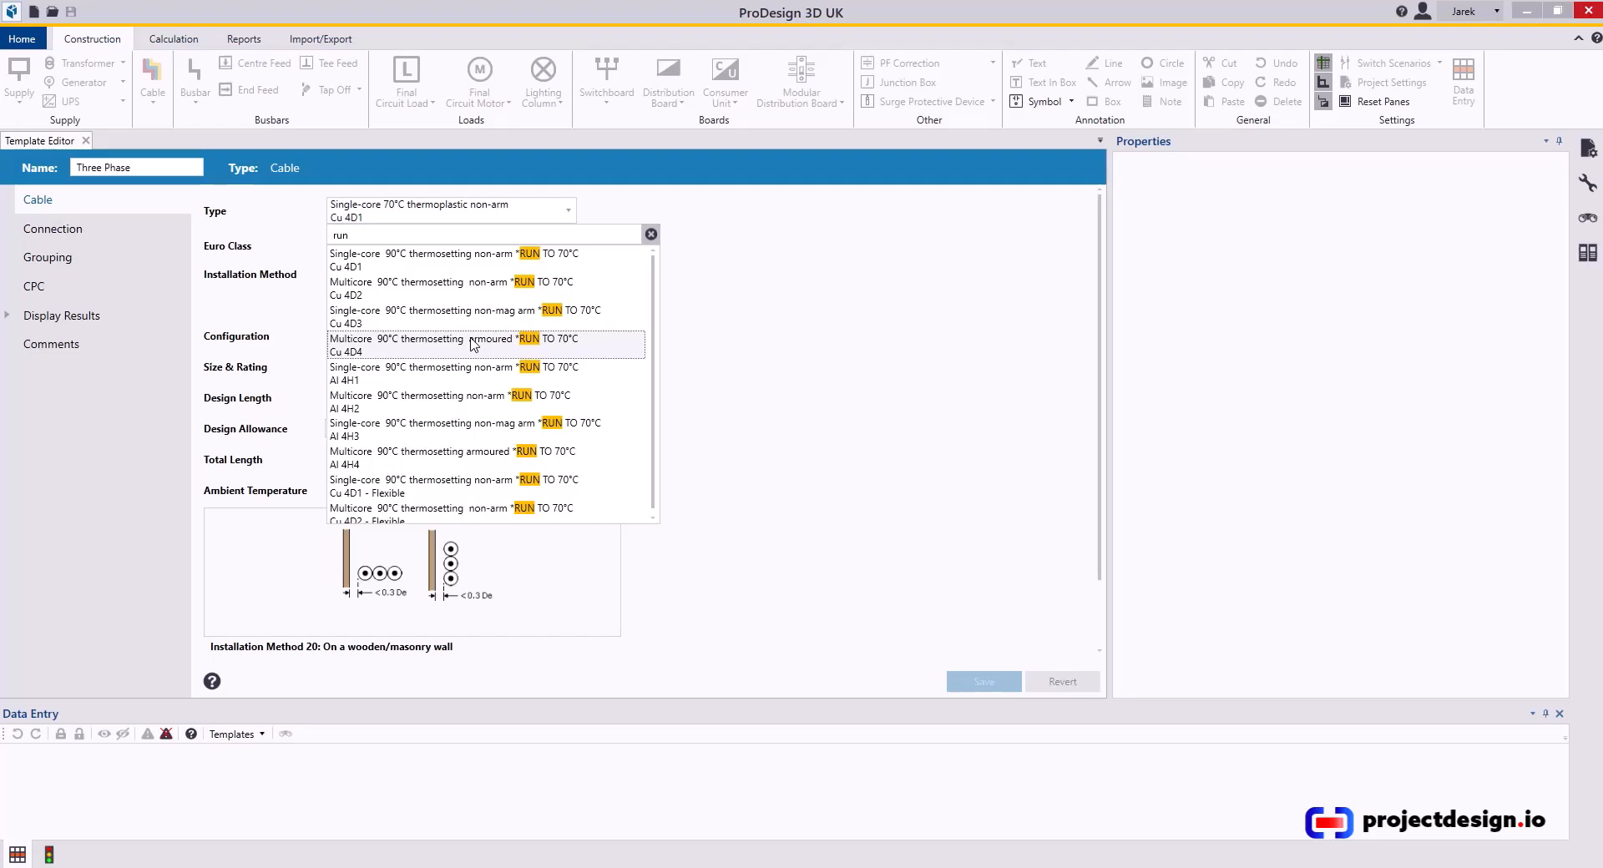
click(451, 344)
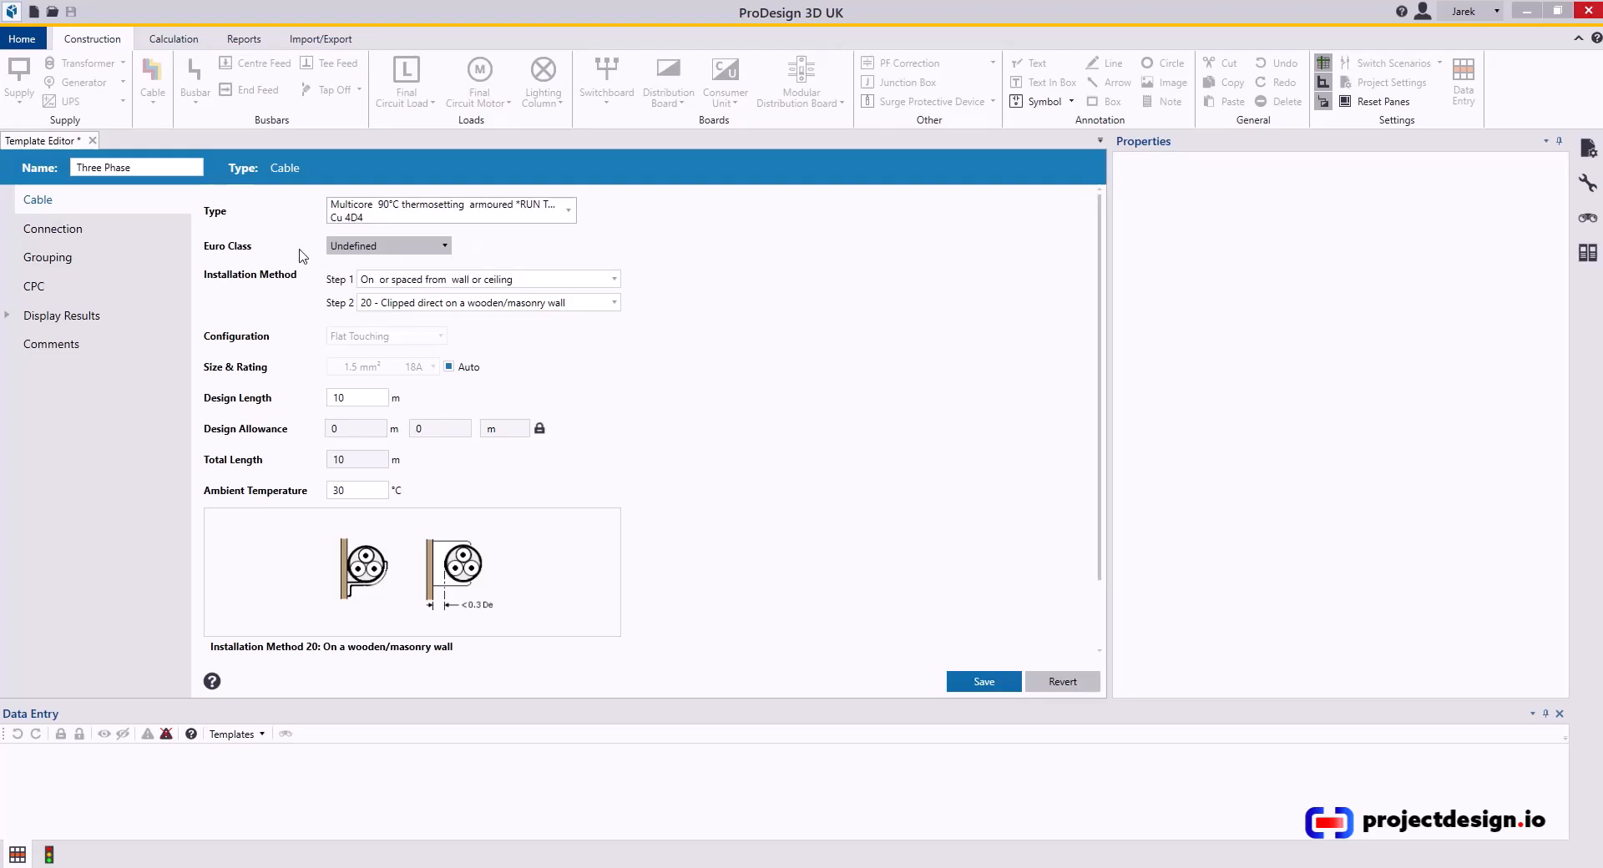
mouse_move(528, 319)
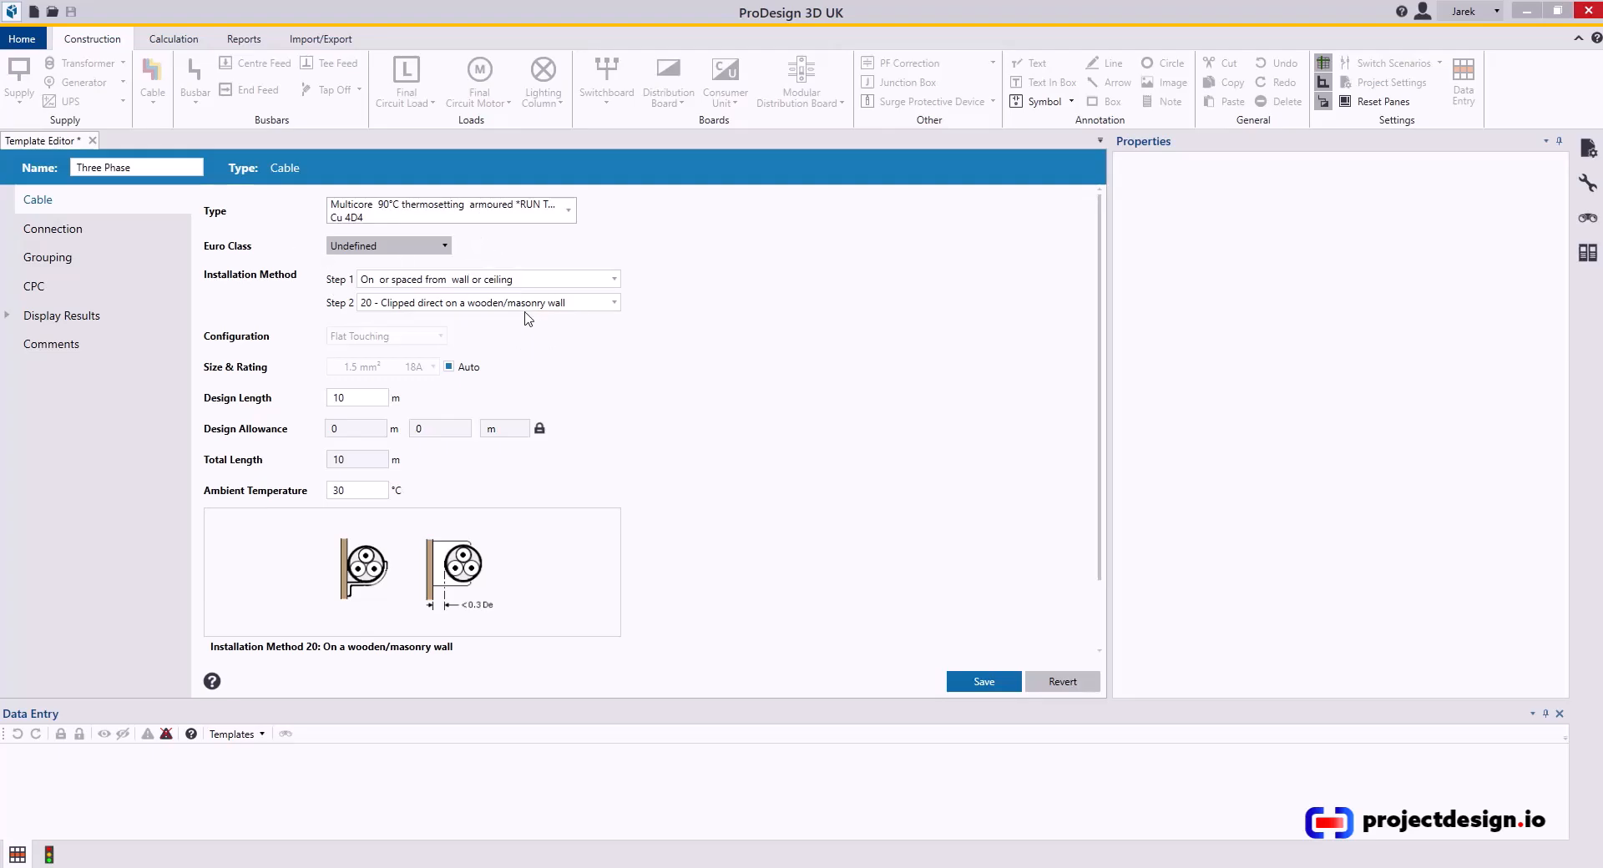
Set method 31 perforated cable tray with a 50 m design length
click(489, 279)
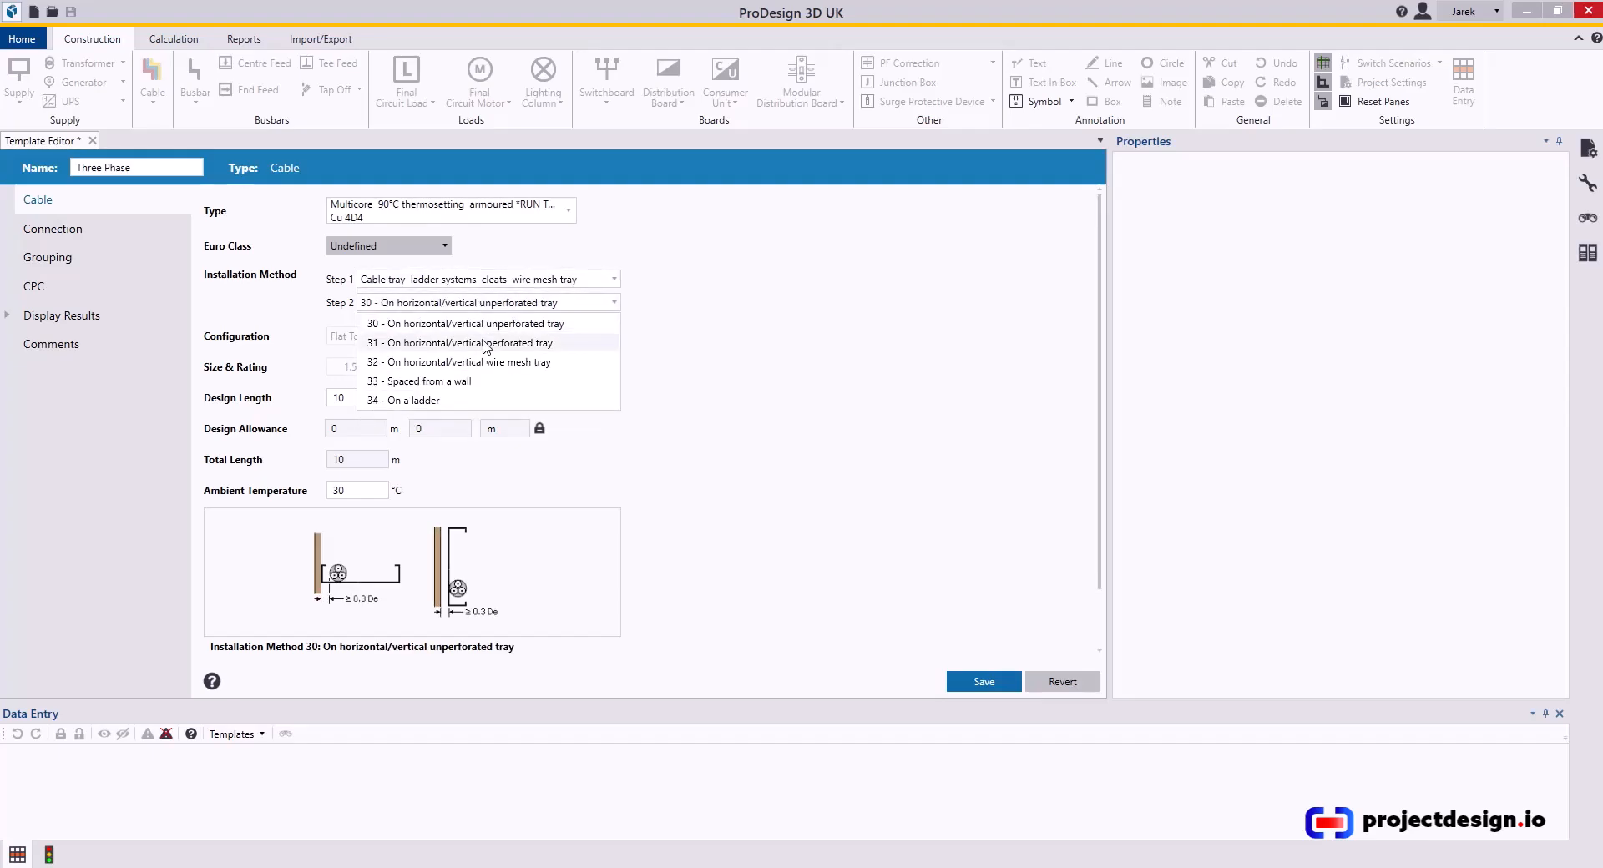
click(459, 342)
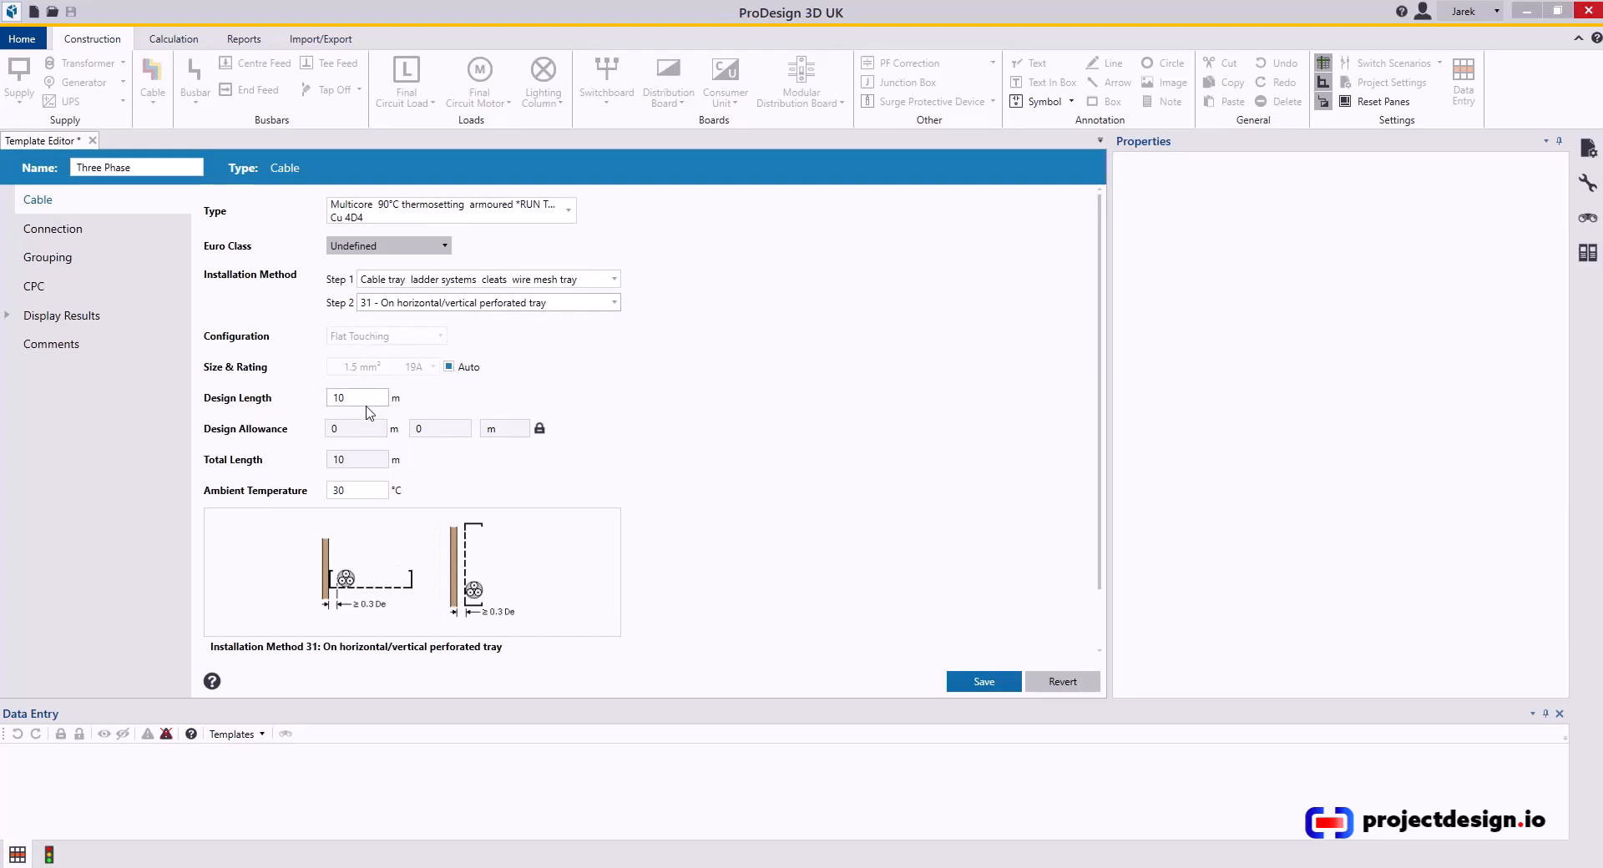
triple_click(358, 397)
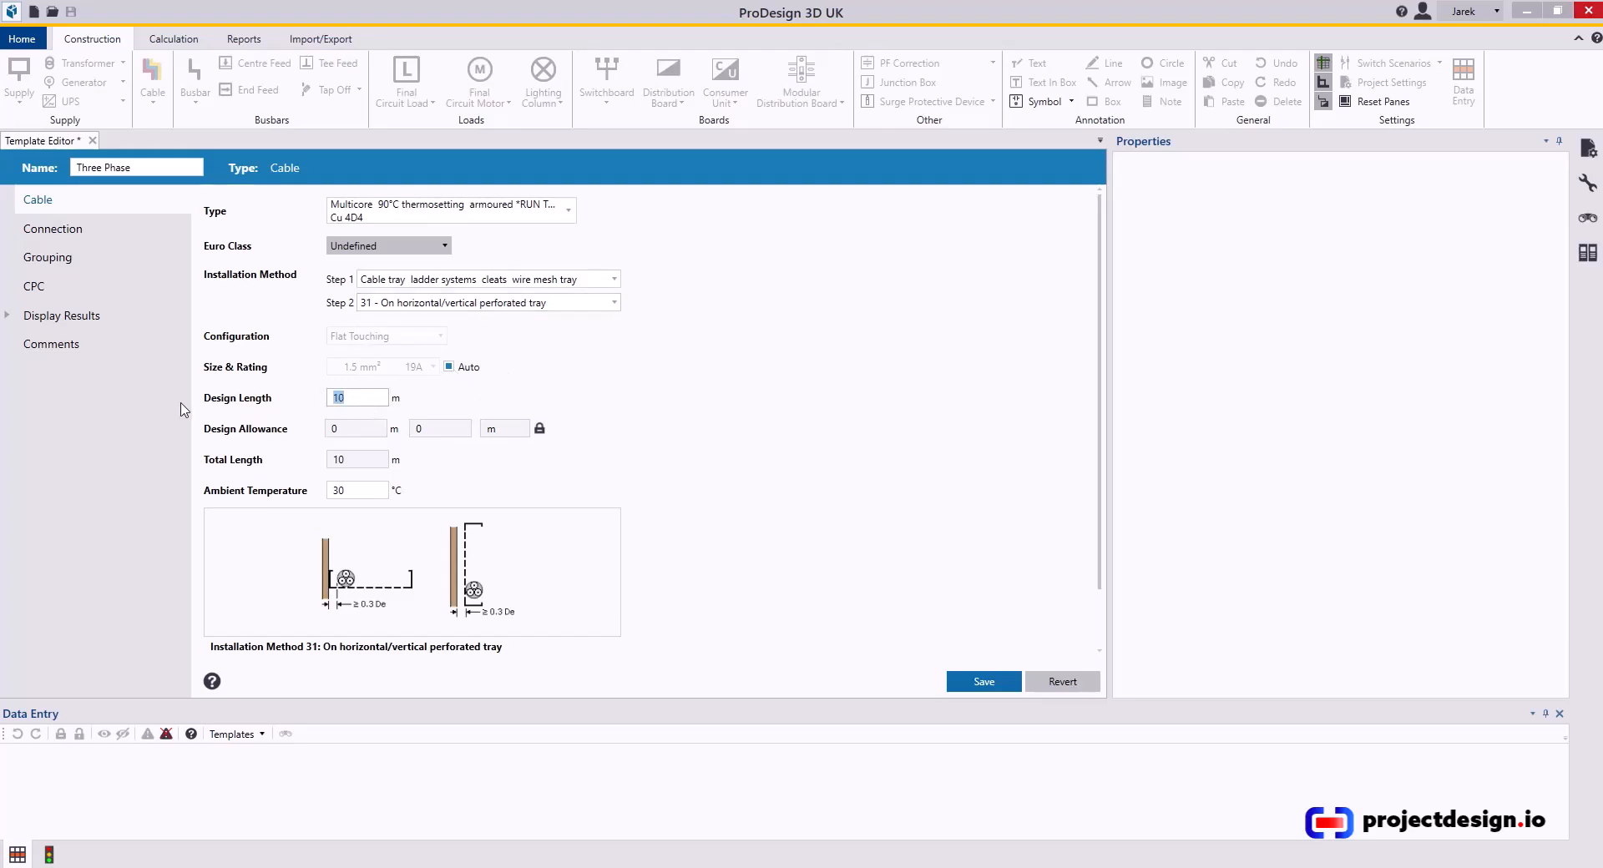
text(5)
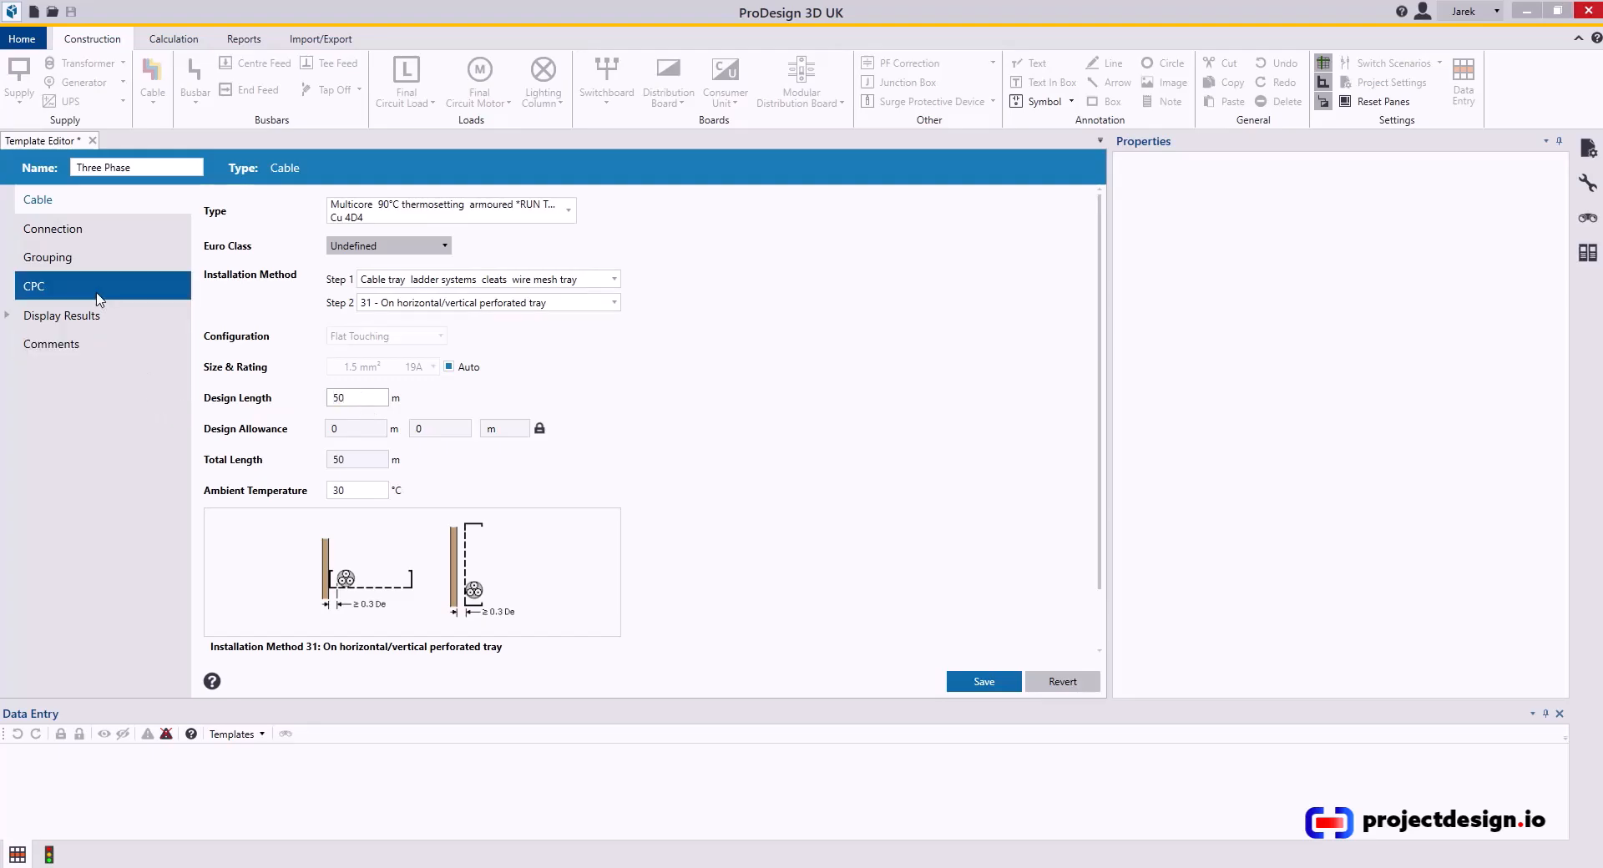
click(53, 229)
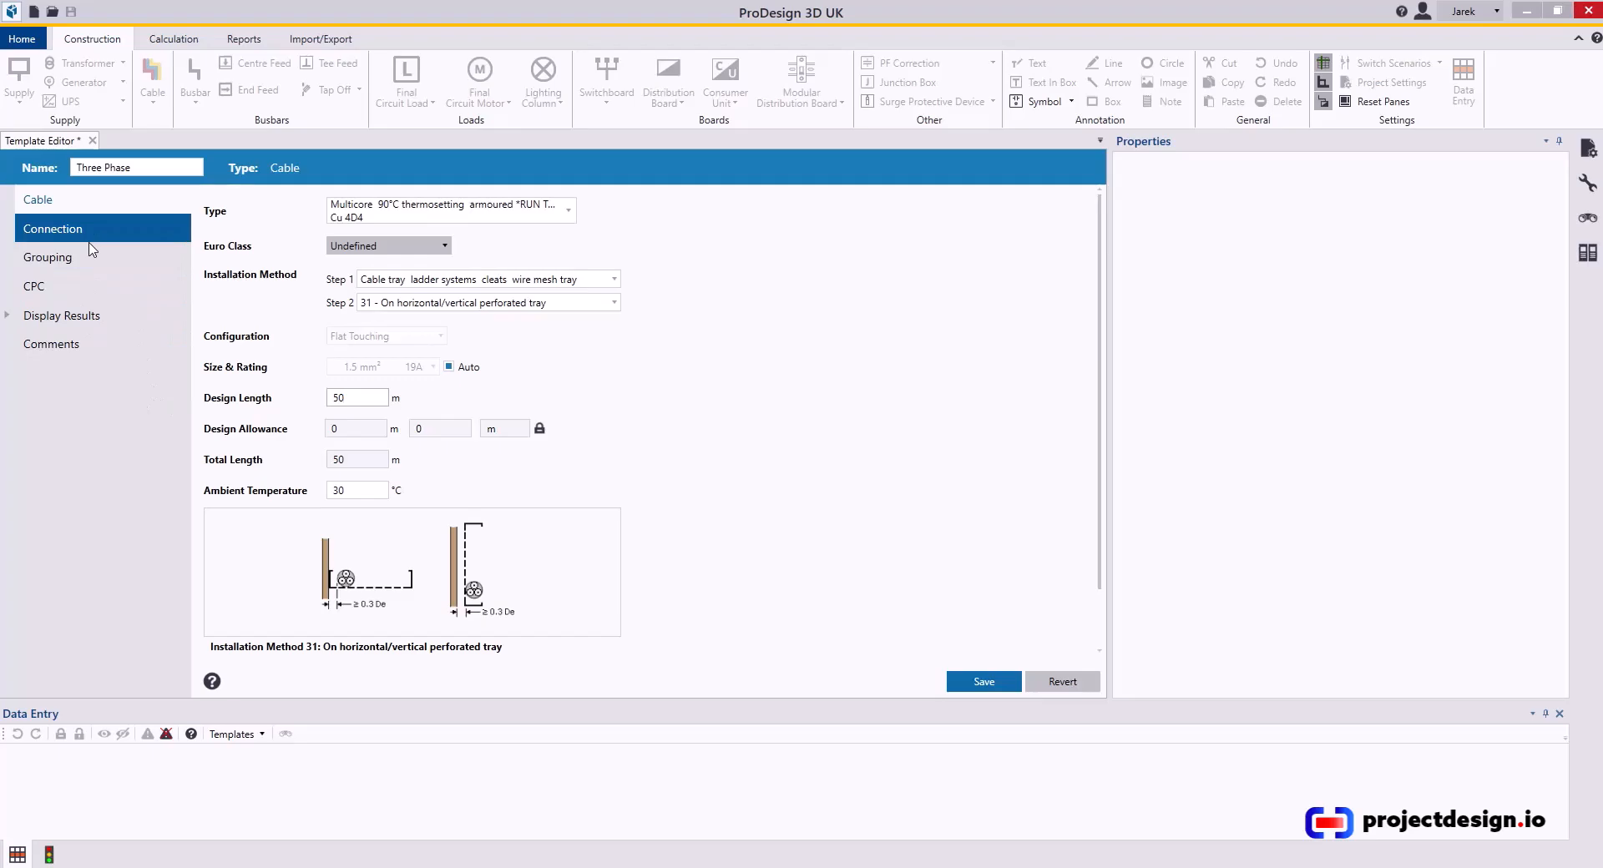
Enable grouping with 5 circuits in total, giving Cg 0.75
click(49, 257)
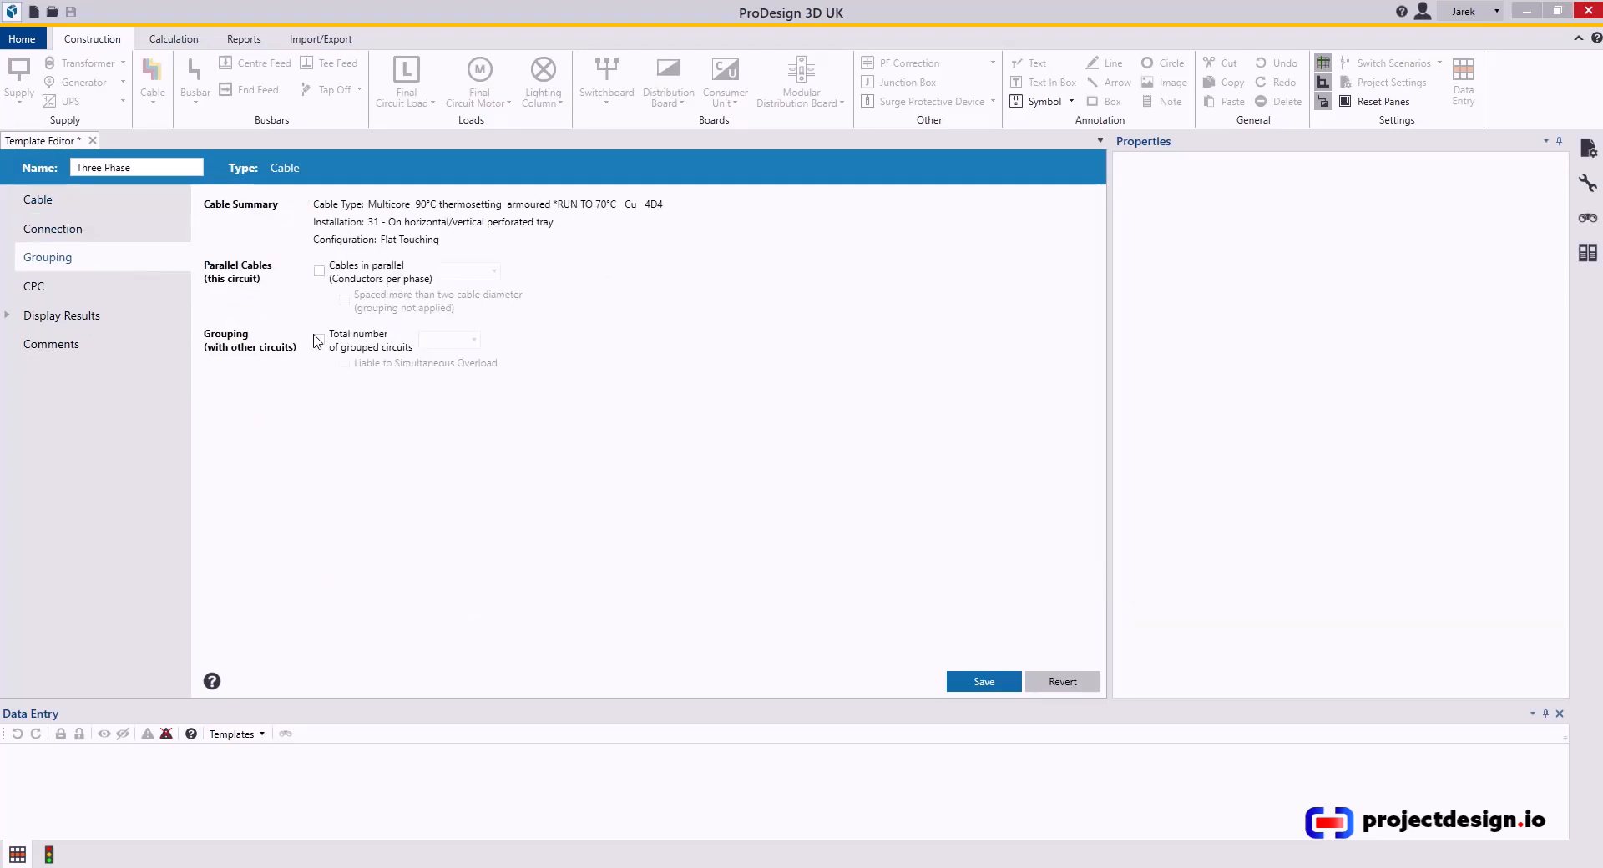
click(320, 339)
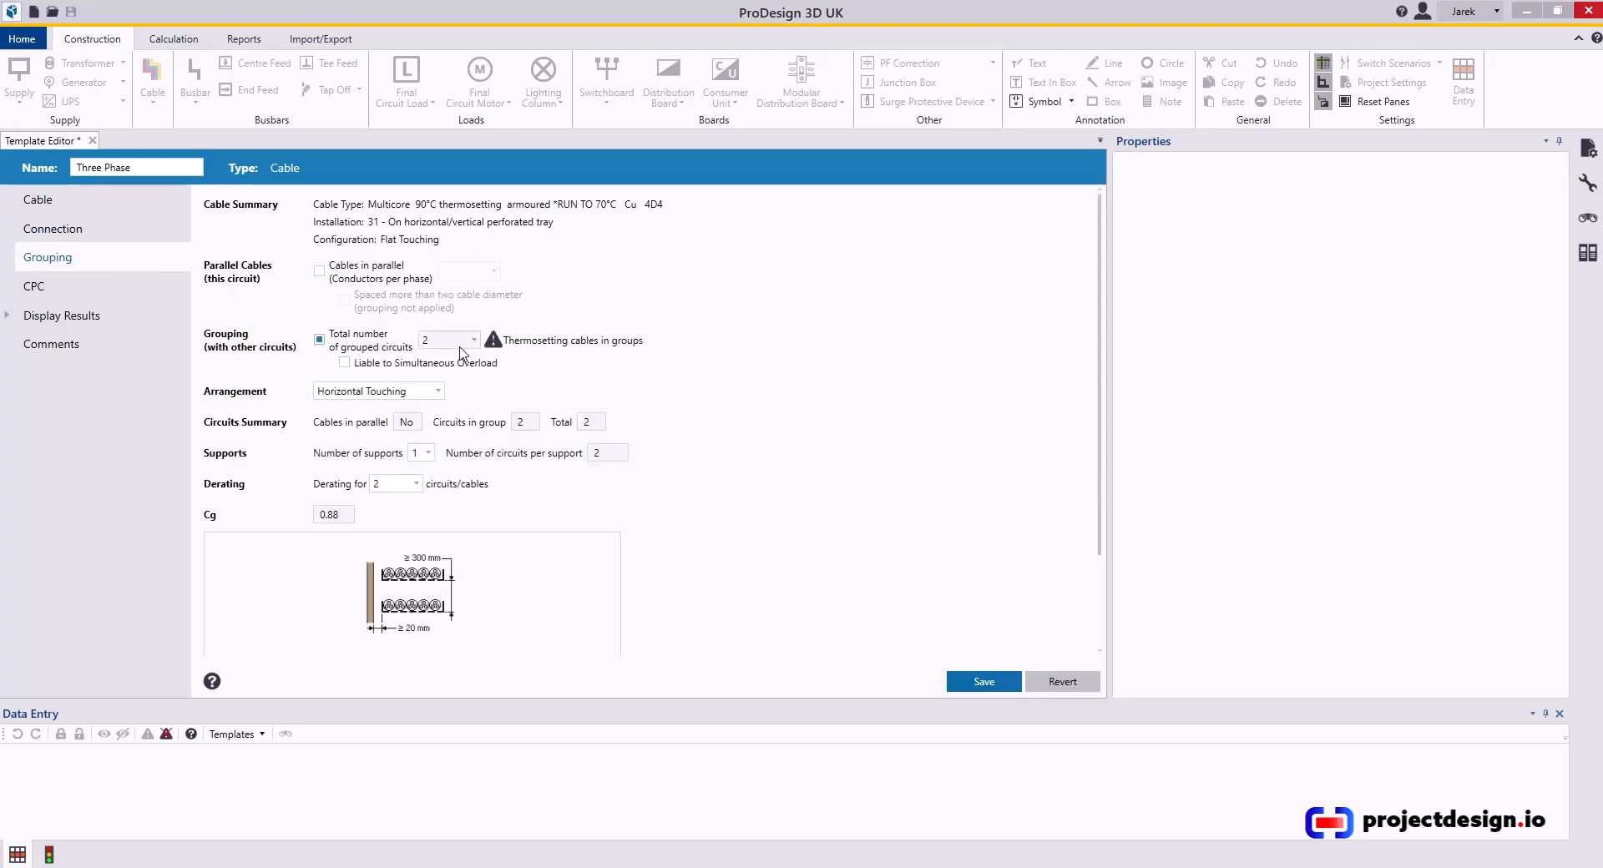
click(473, 338)
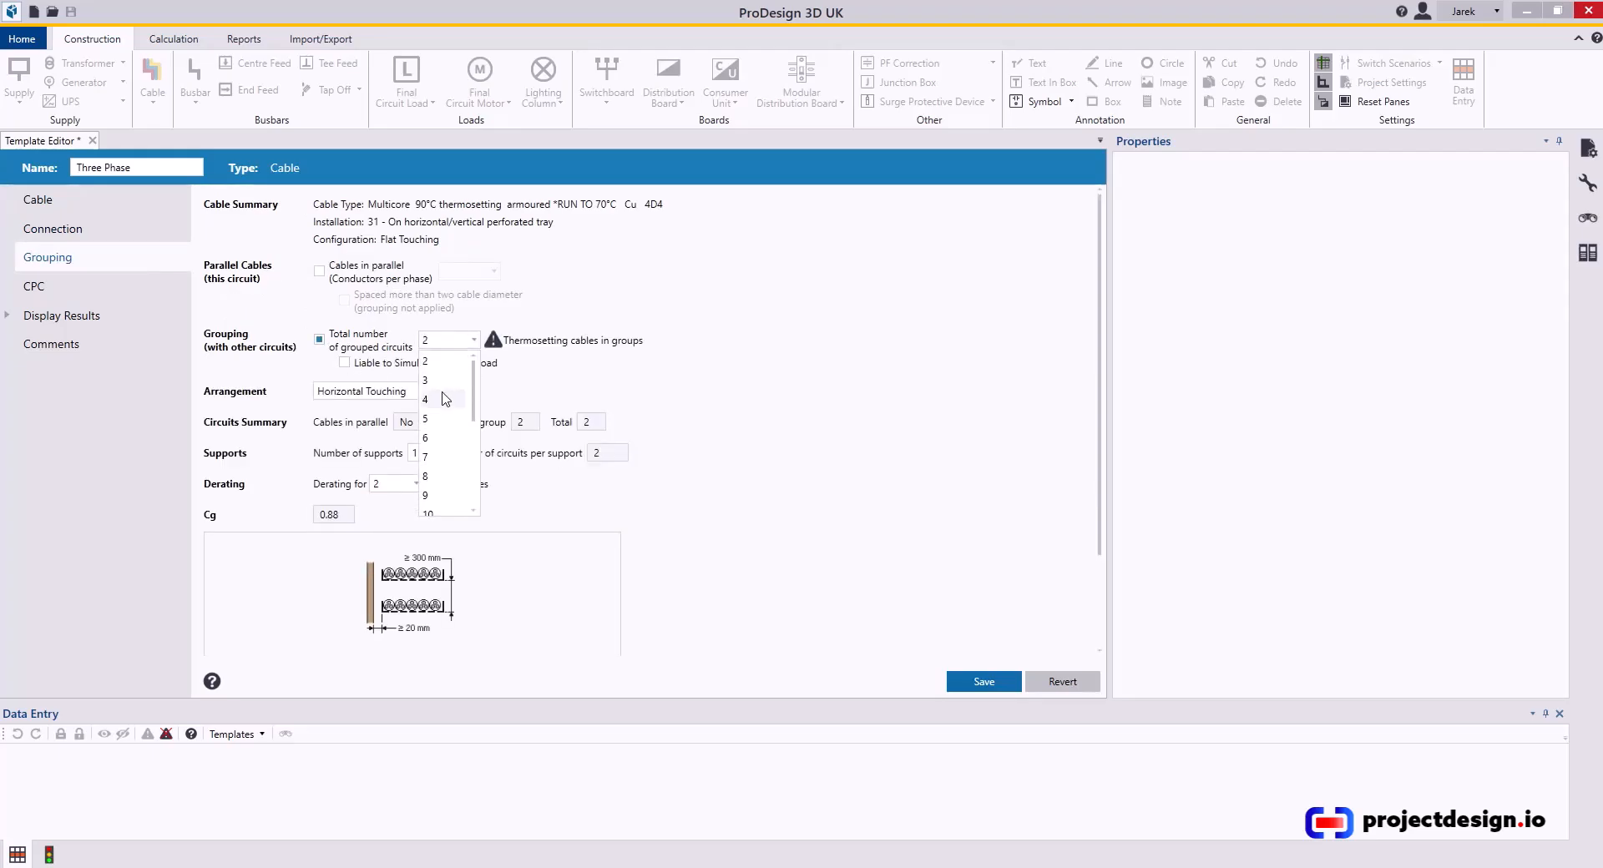
click(424, 419)
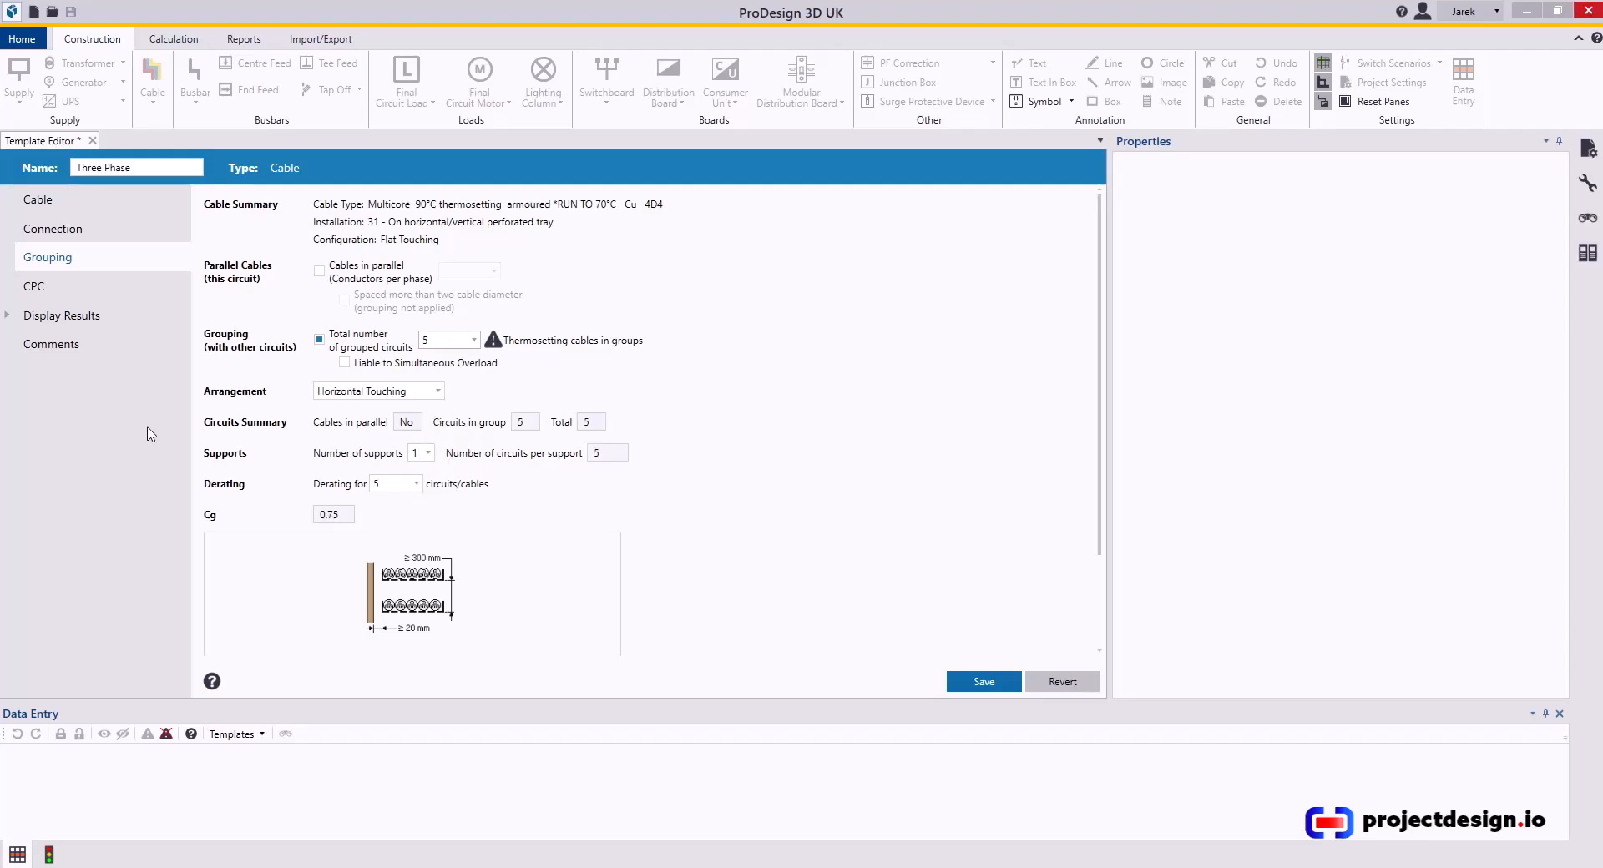
click(34, 285)
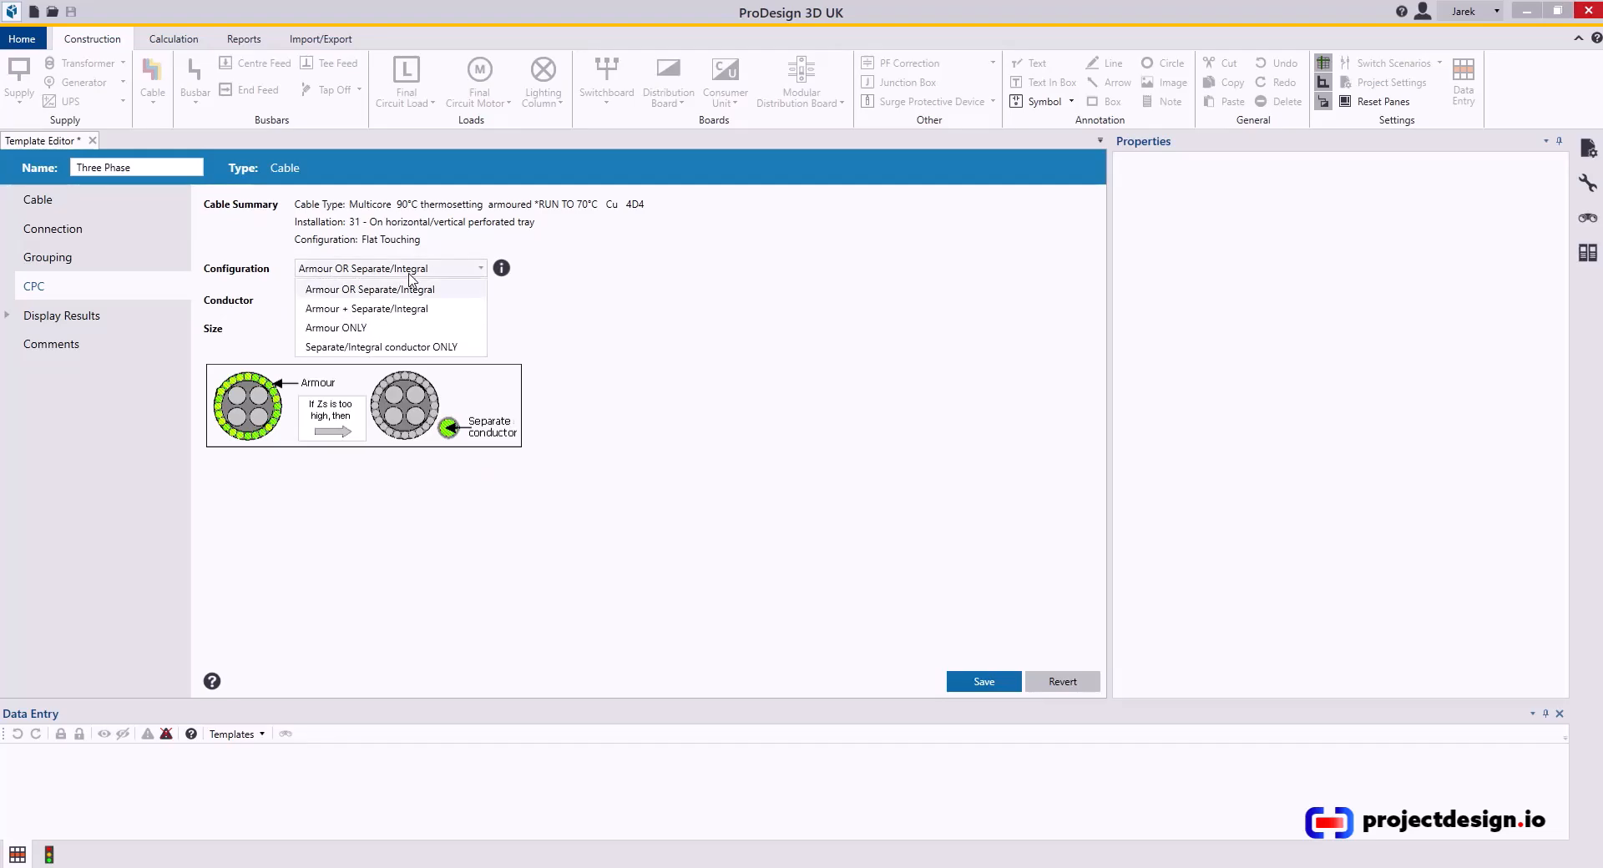
mouse_move(366, 313)
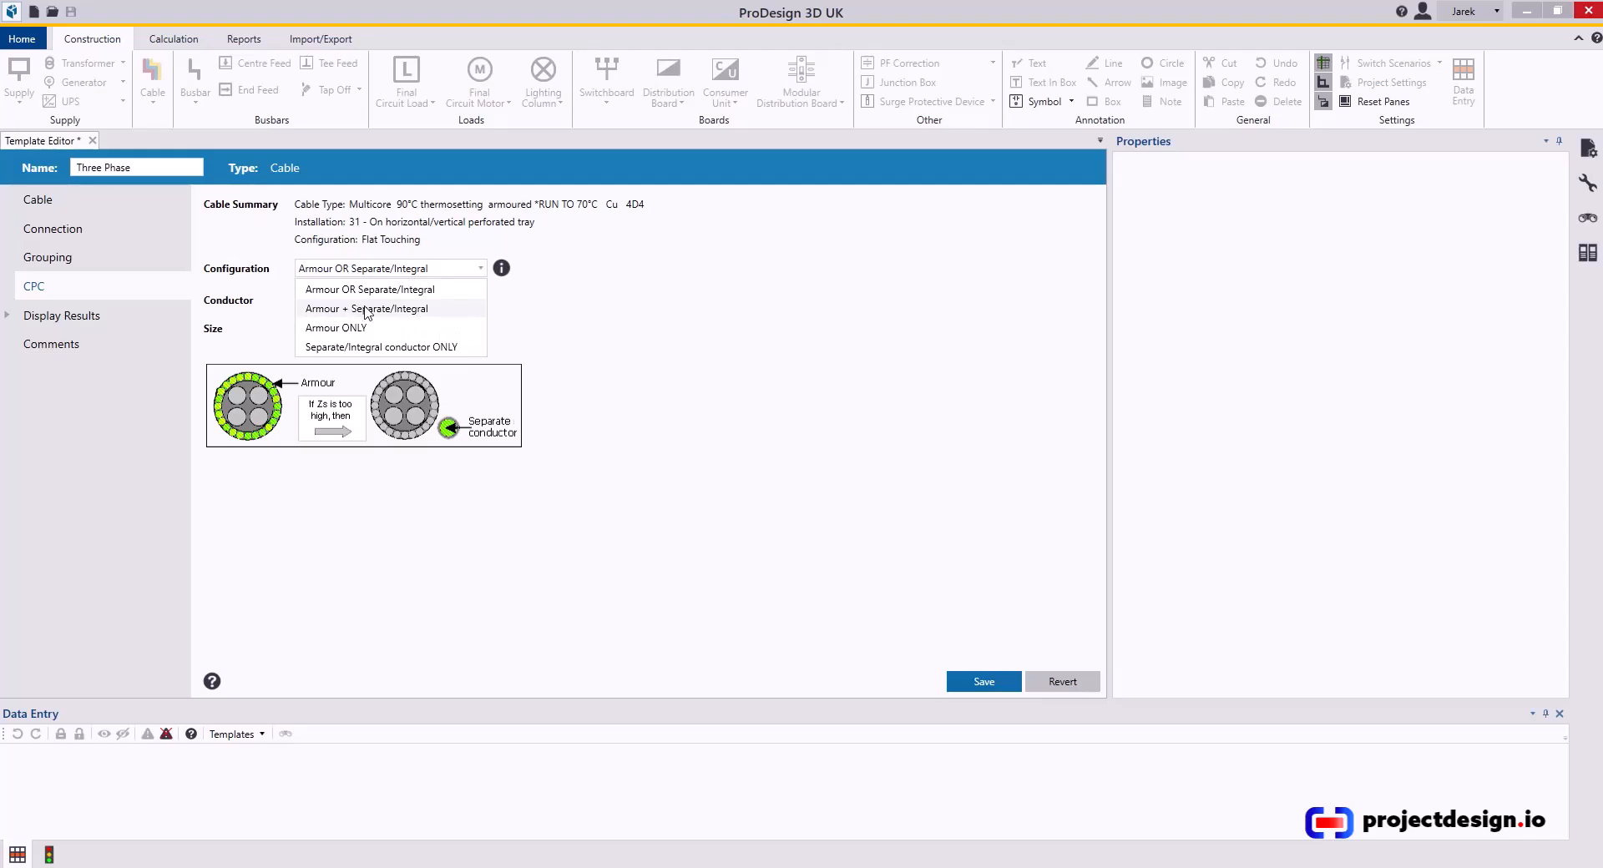
Set the CPC to Armour + Integral conductor, save the template and close the editor
click(367, 309)
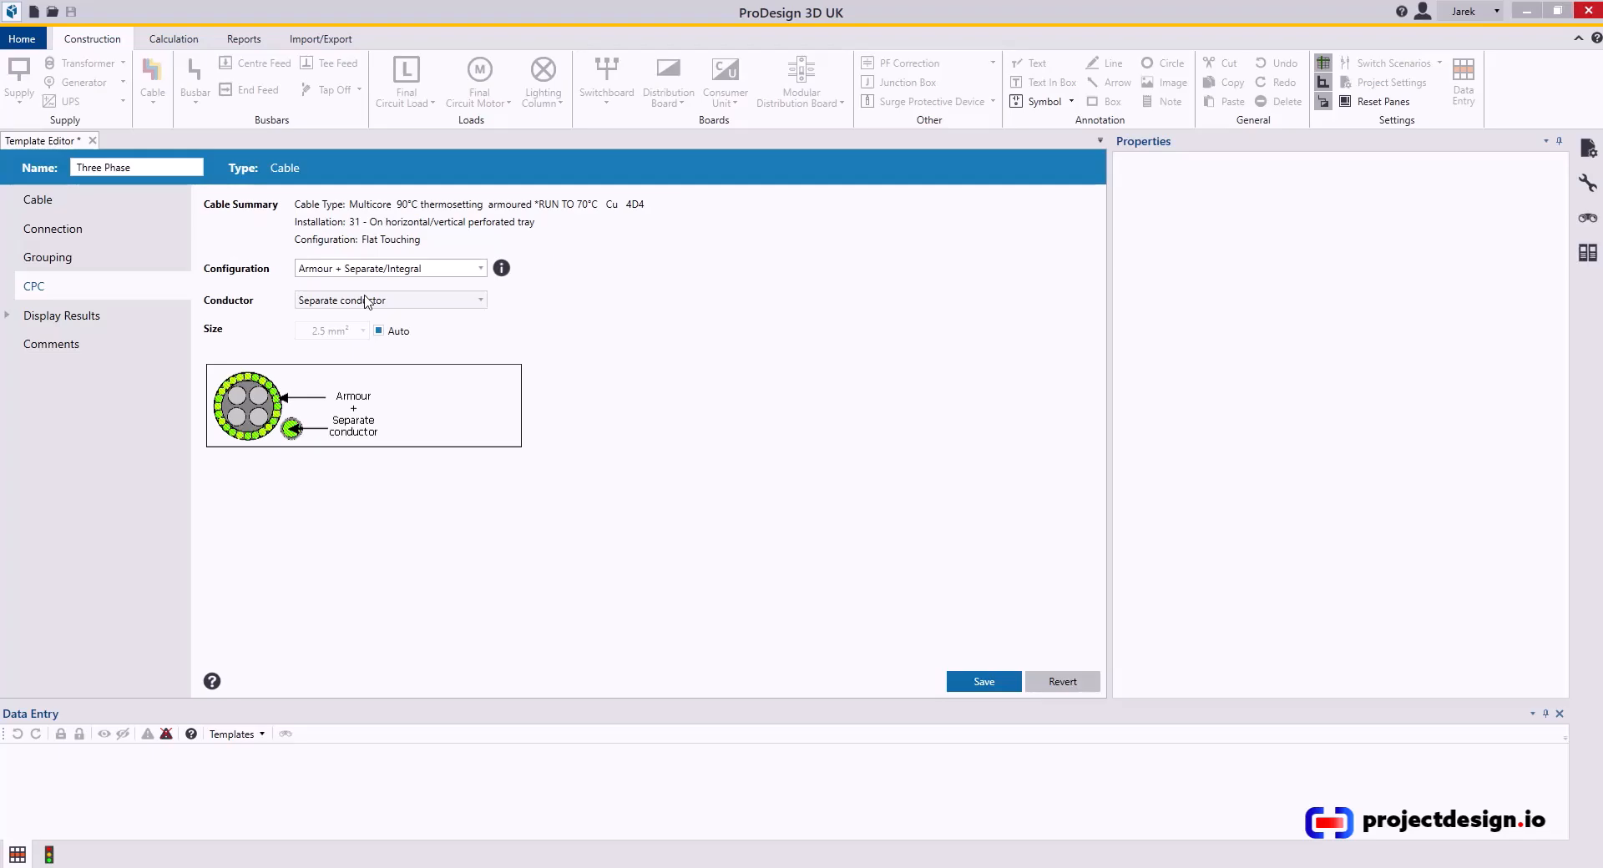
mouse_move(361, 302)
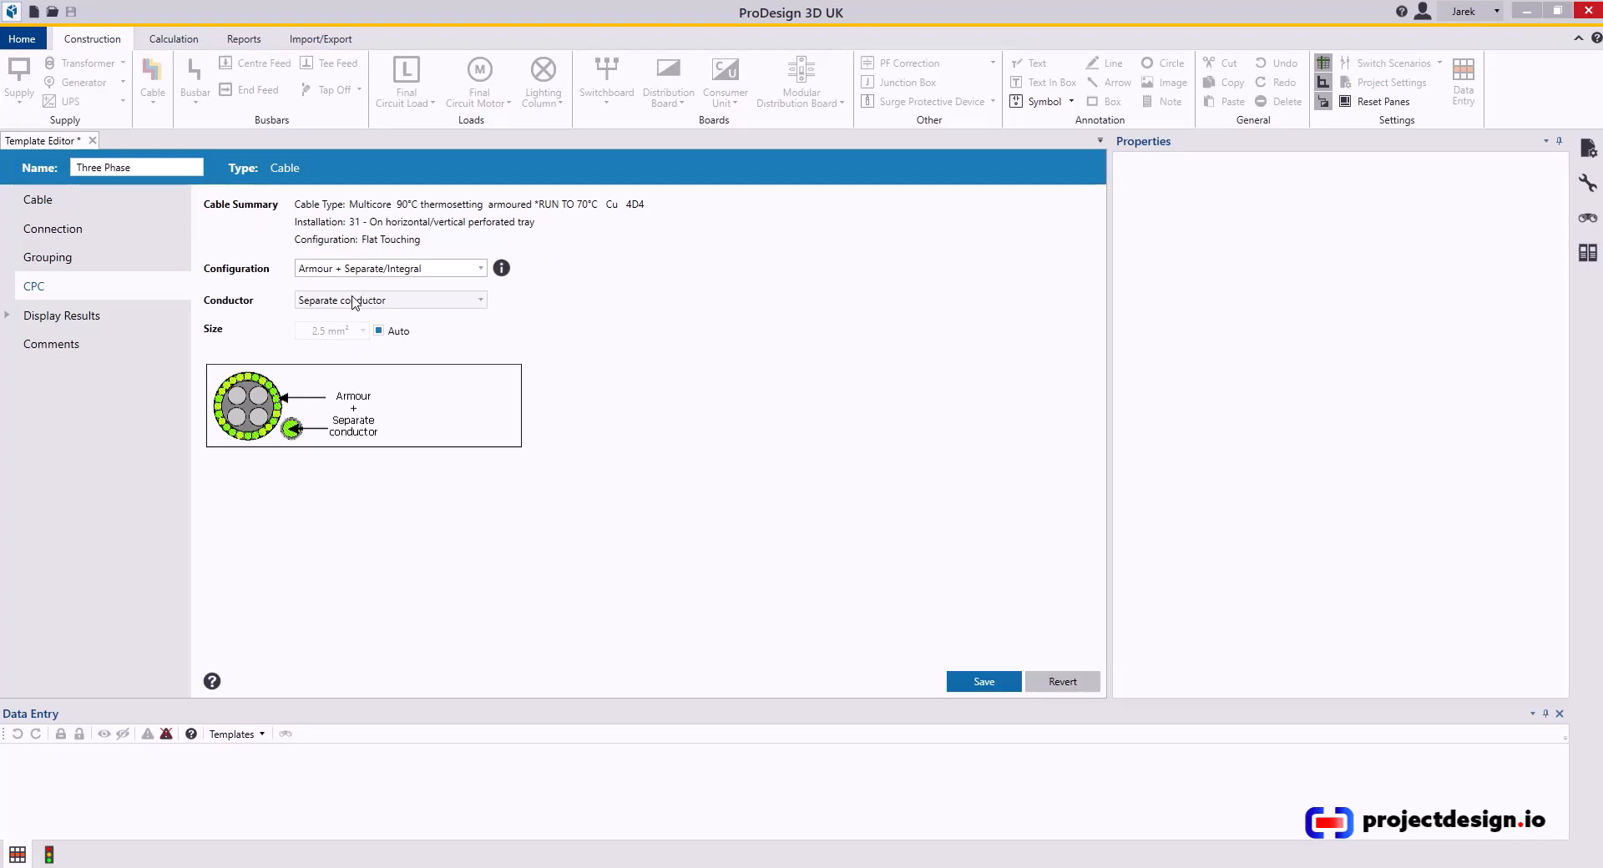
click(389, 299)
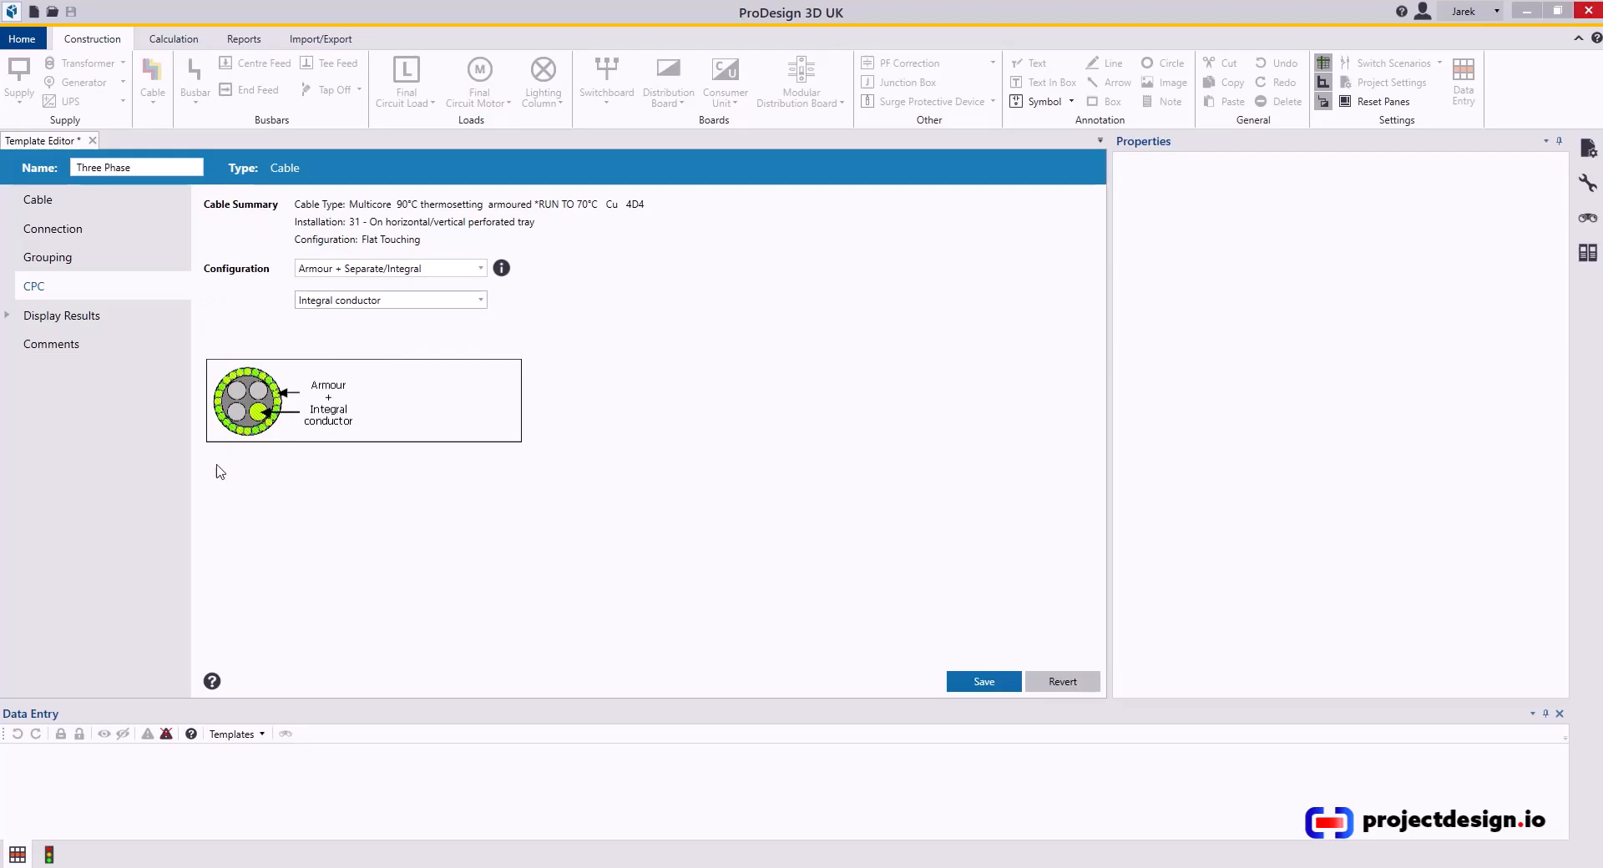
mouse_move(288, 434)
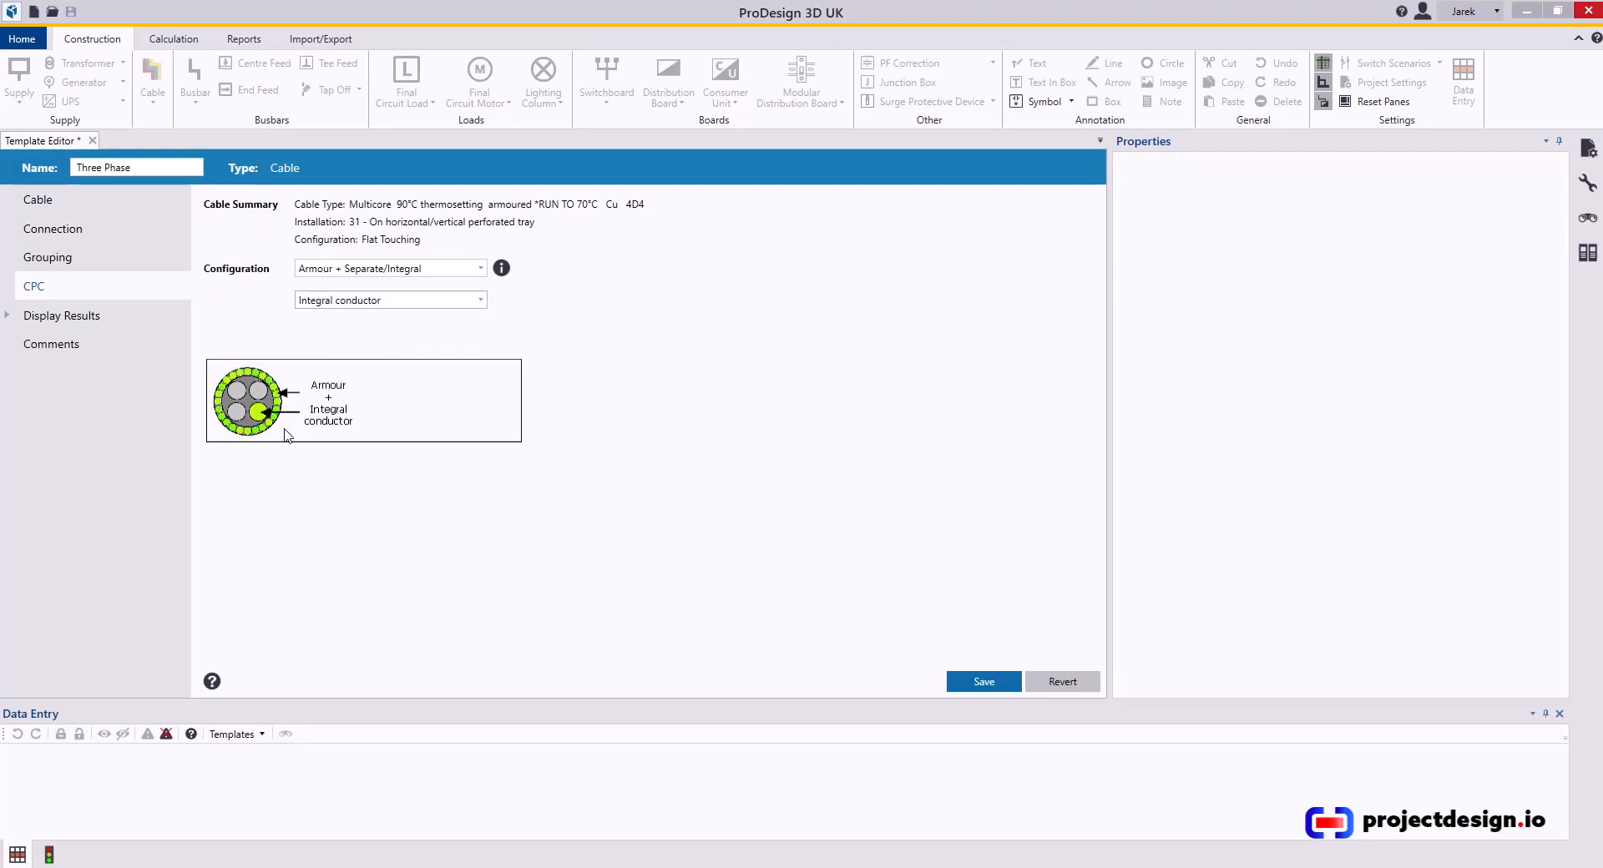
click(62, 315)
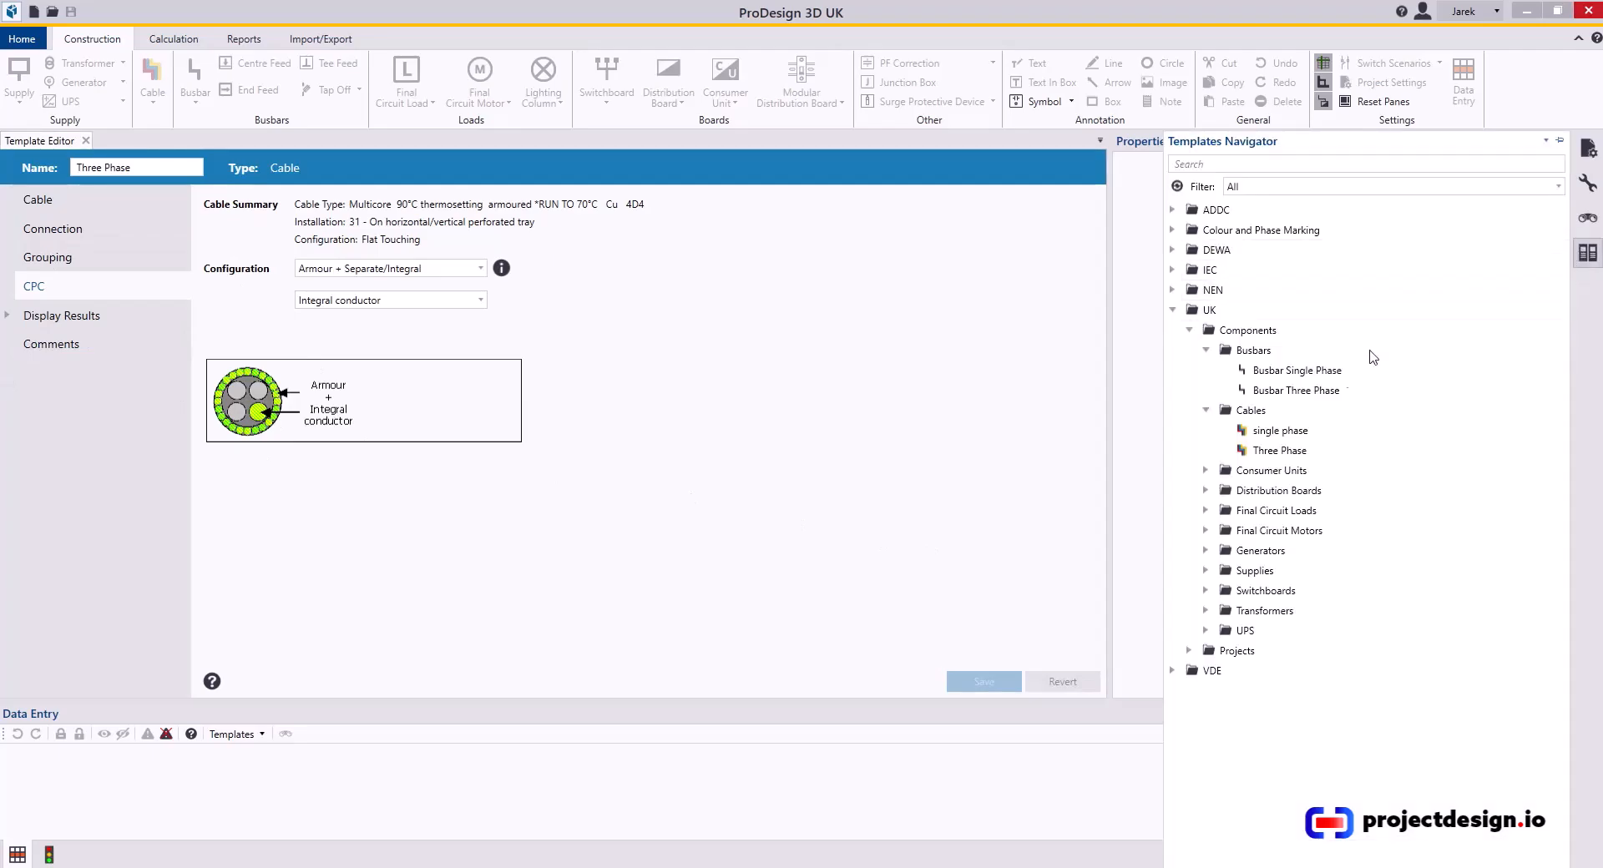
click(85, 142)
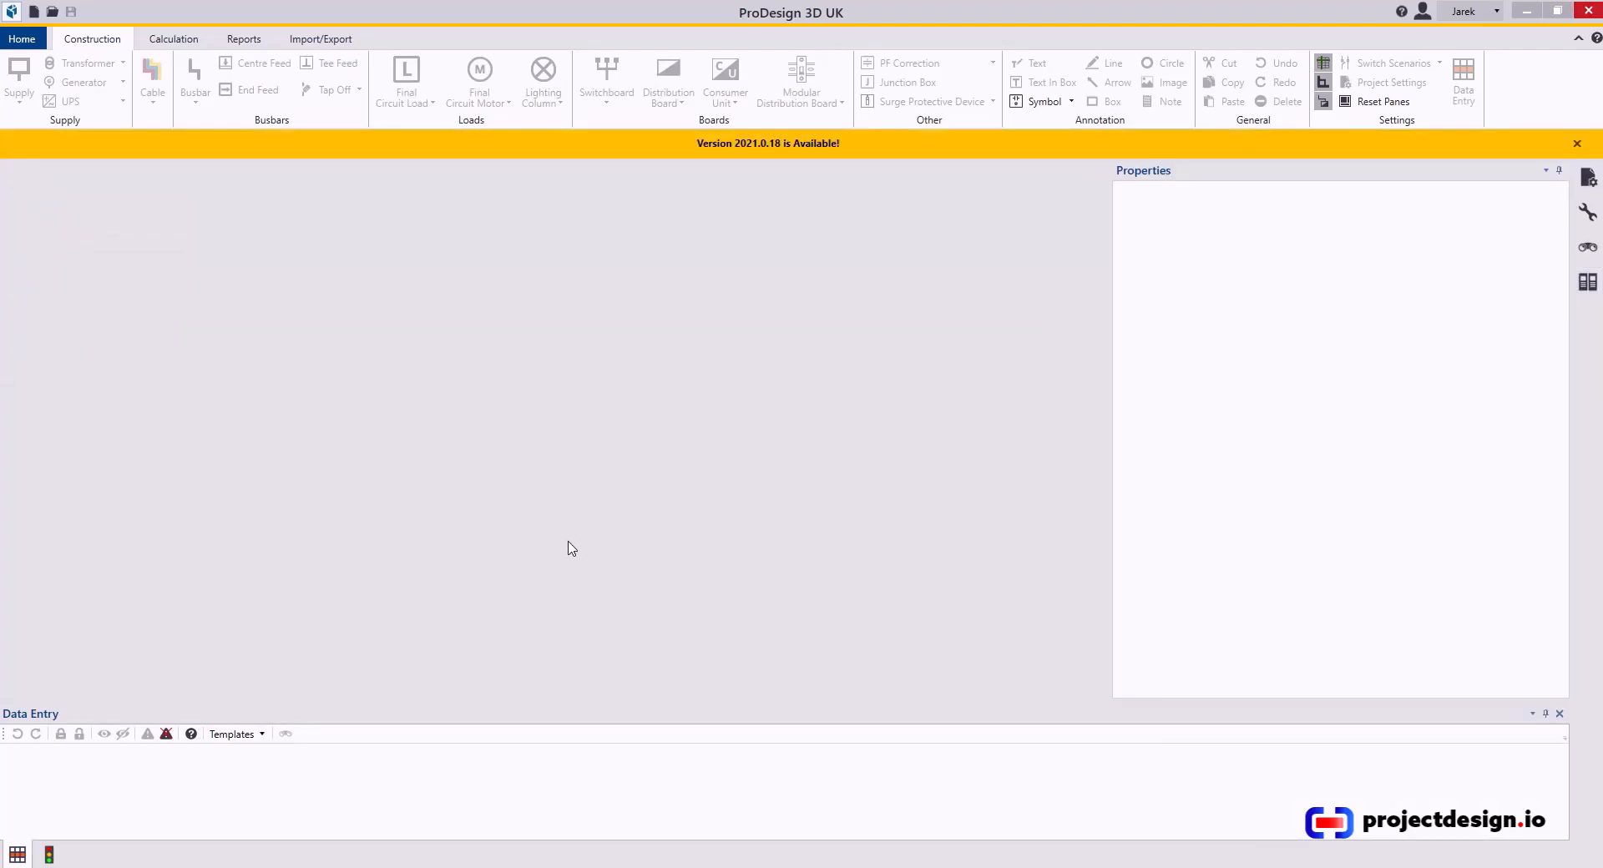